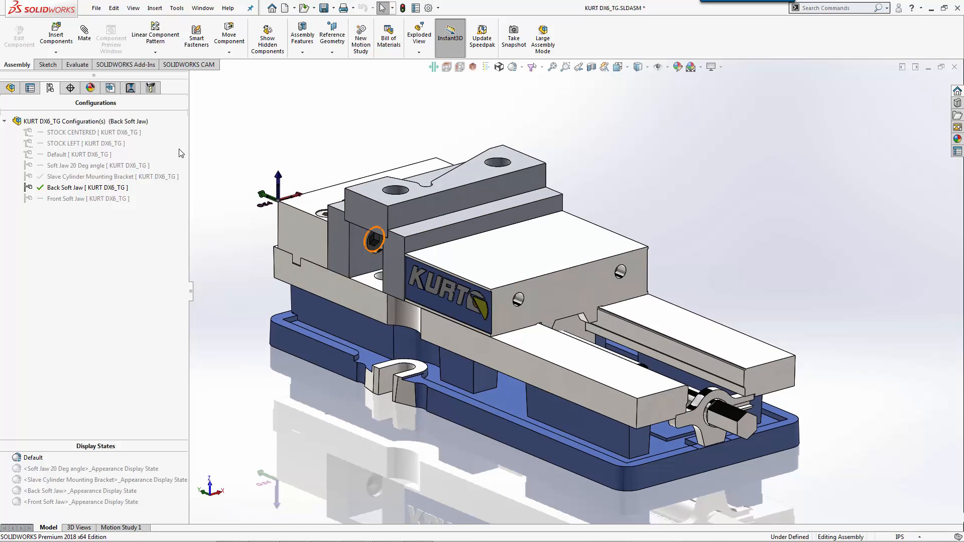
Step: Highlight the STOCK XY sketch from the expanded STOCK folder in the feature tree
click(10, 88)
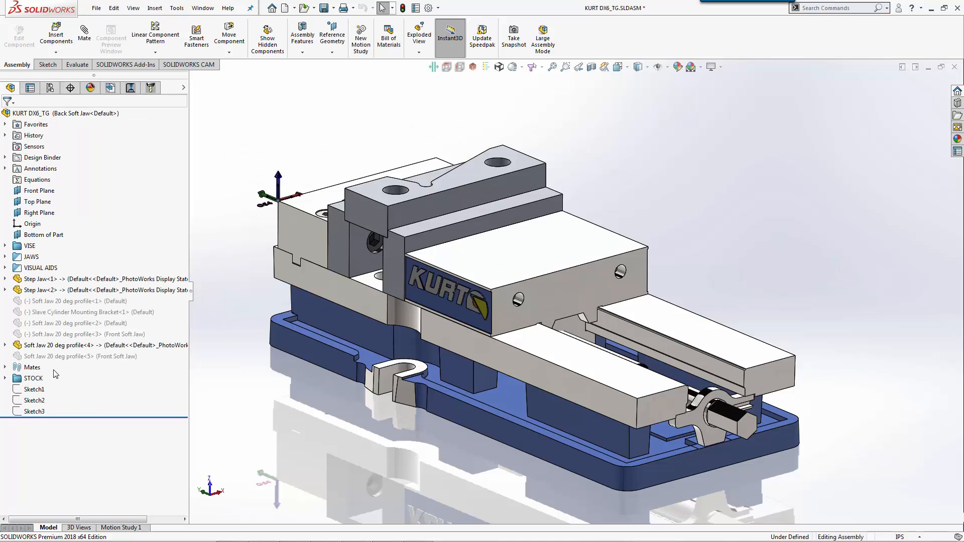
click(35, 378)
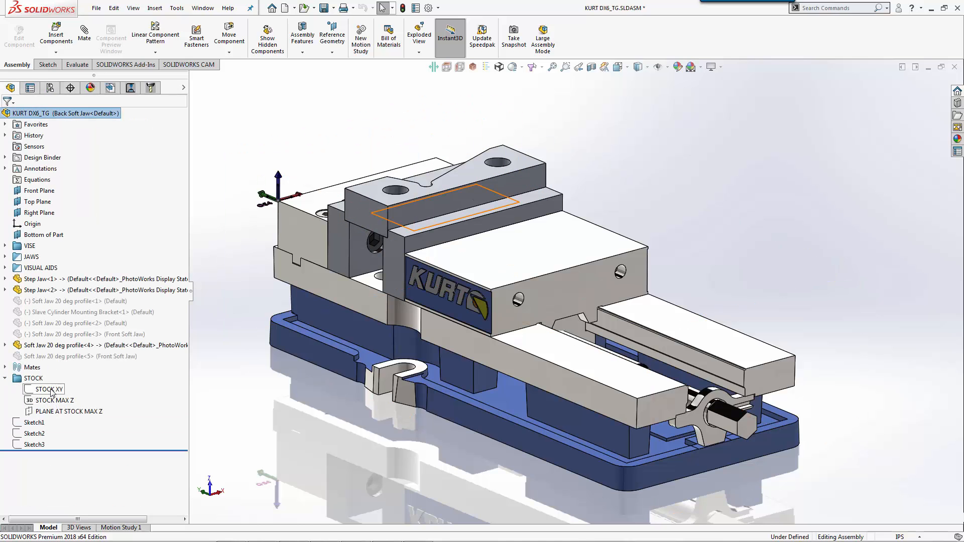
click(50, 389)
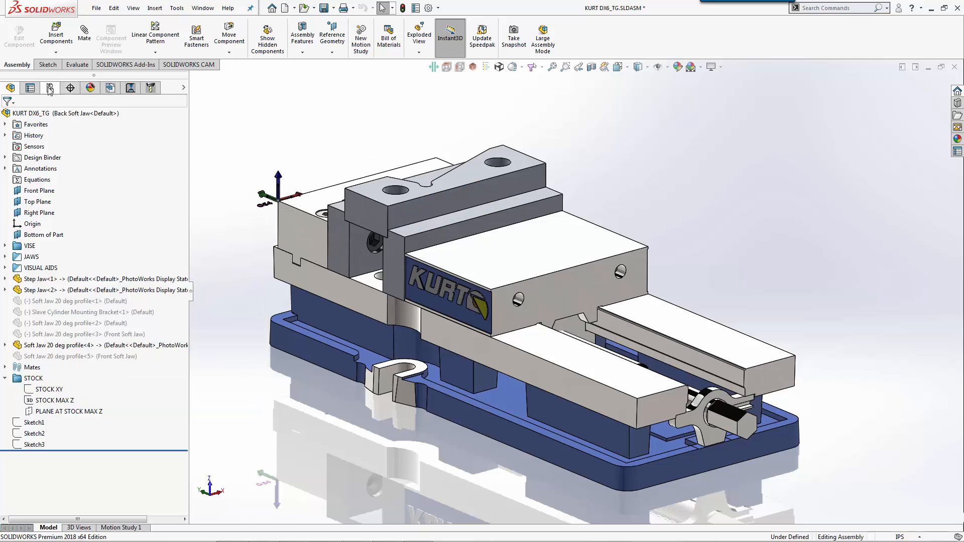
Step: Activate Front Soft Jaw, return to Back Soft Jaw, then show the CAM machining tree
click(29, 87)
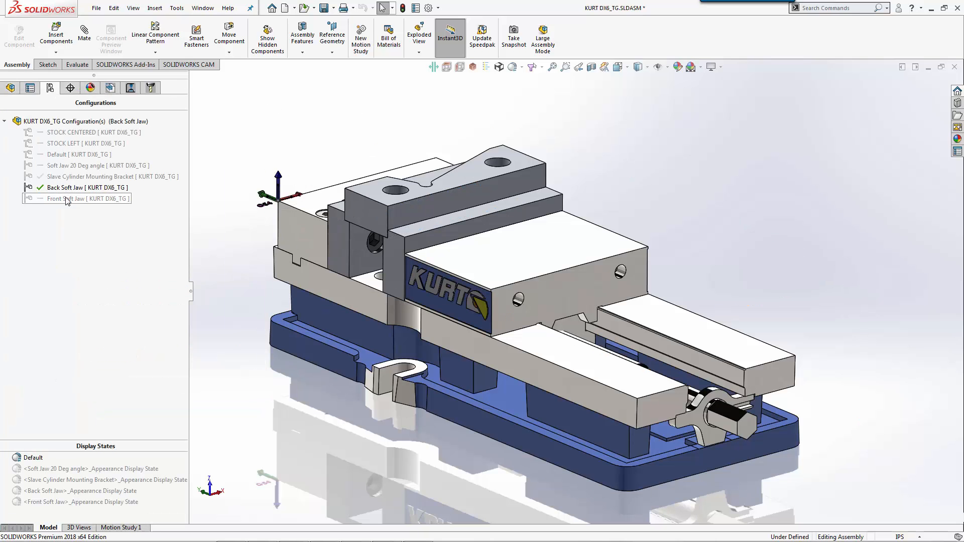
double_click(86, 188)
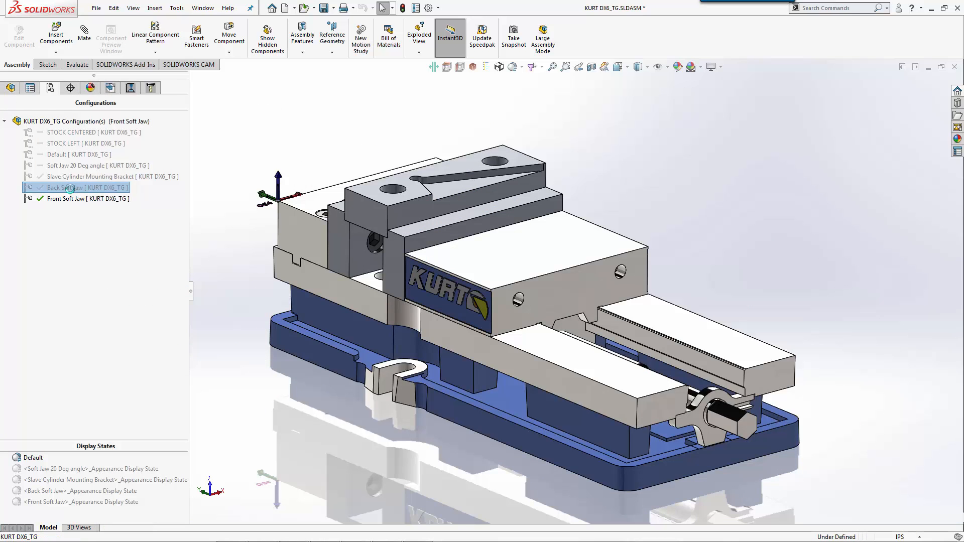
double_click(80, 188)
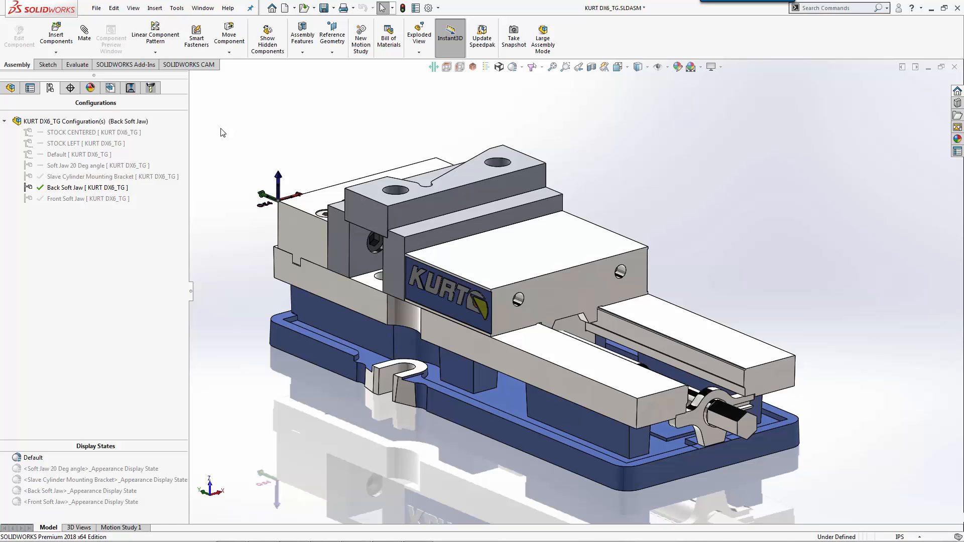
click(110, 88)
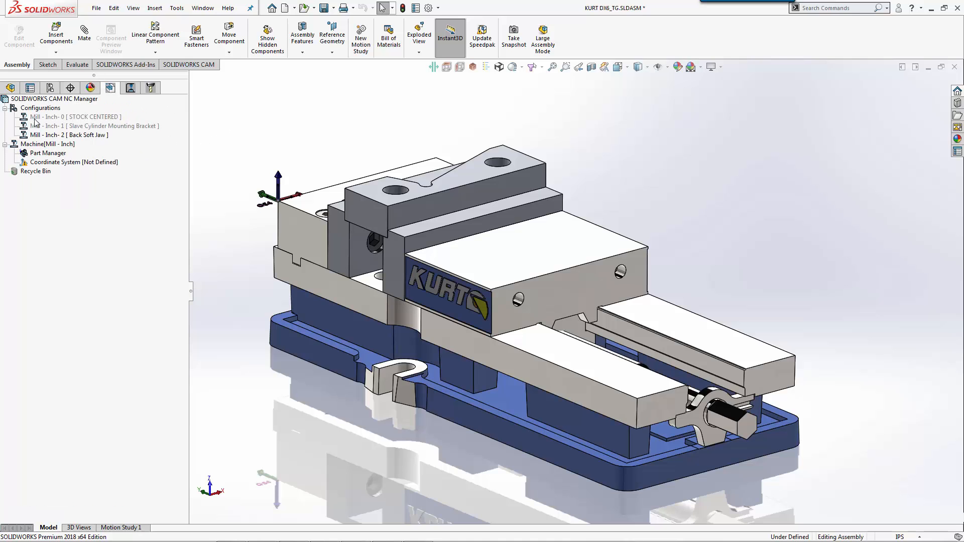
mouse_move(46, 114)
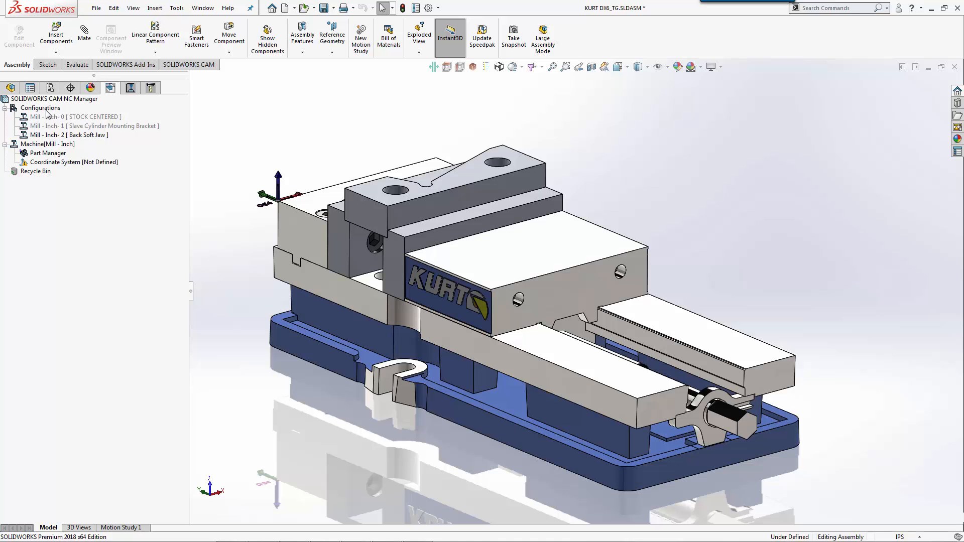
mouse_move(95, 141)
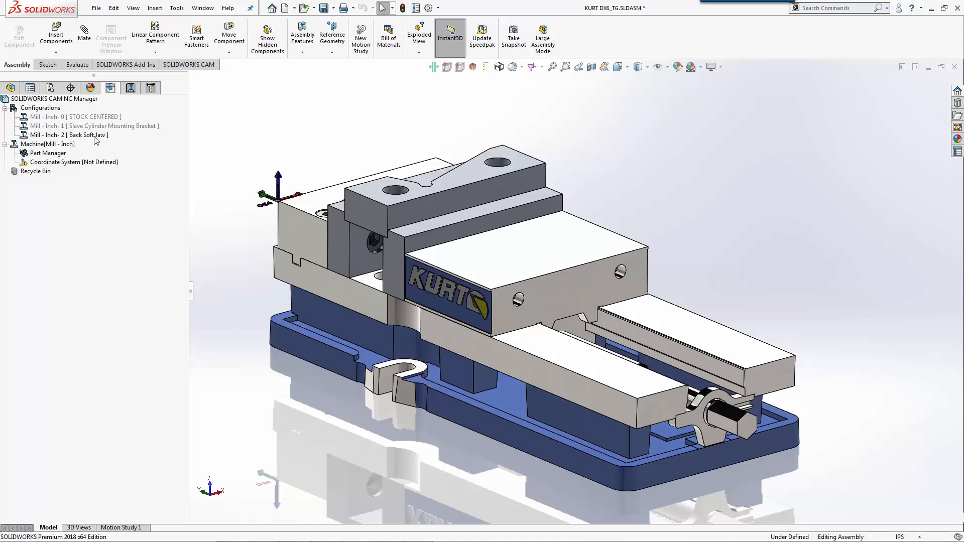
mouse_move(130, 146)
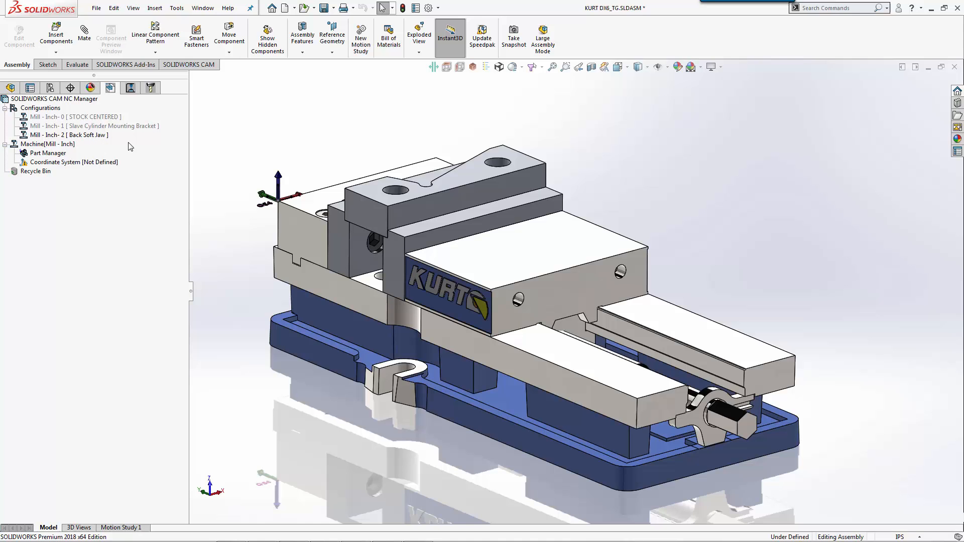
mouse_move(56, 156)
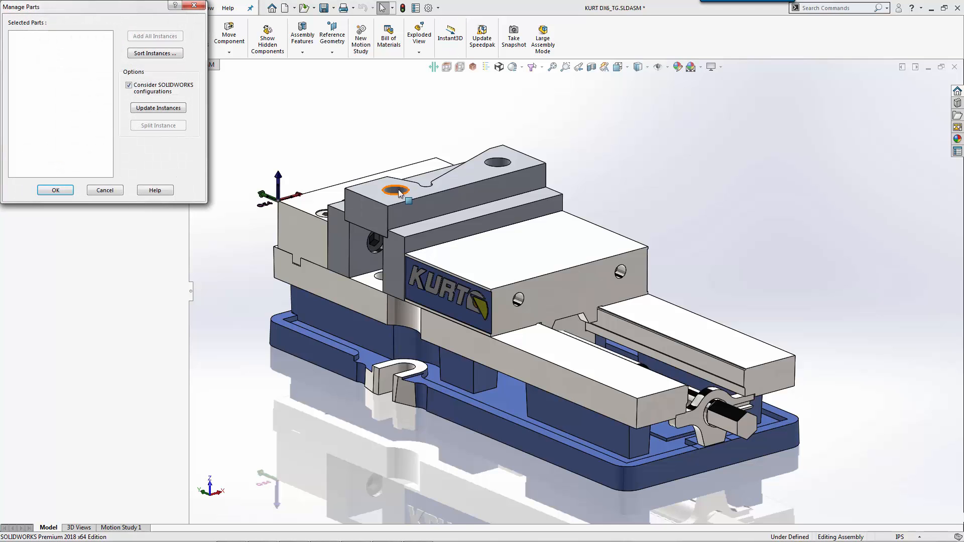
Step: Choose the back soft jaw as the part to machine and confirm it
click(396, 191)
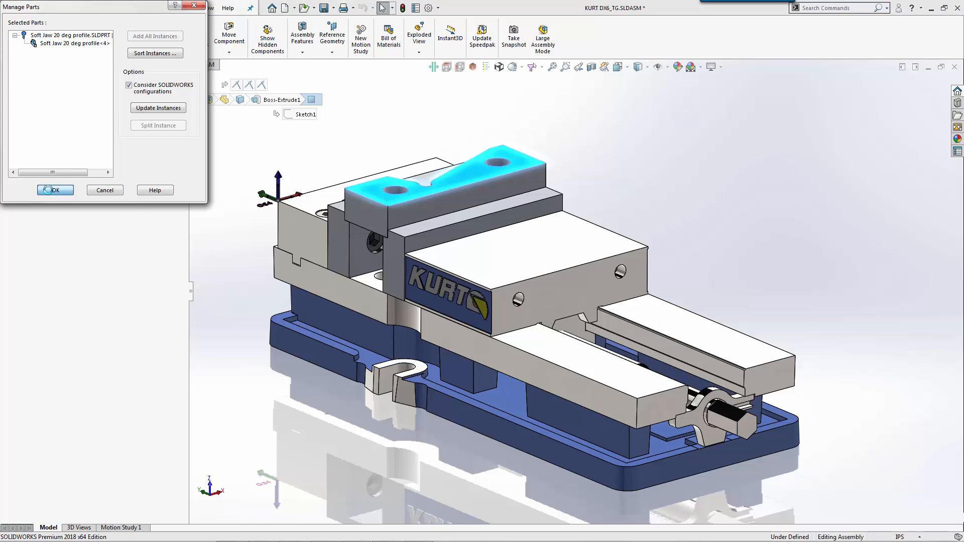
click(54, 189)
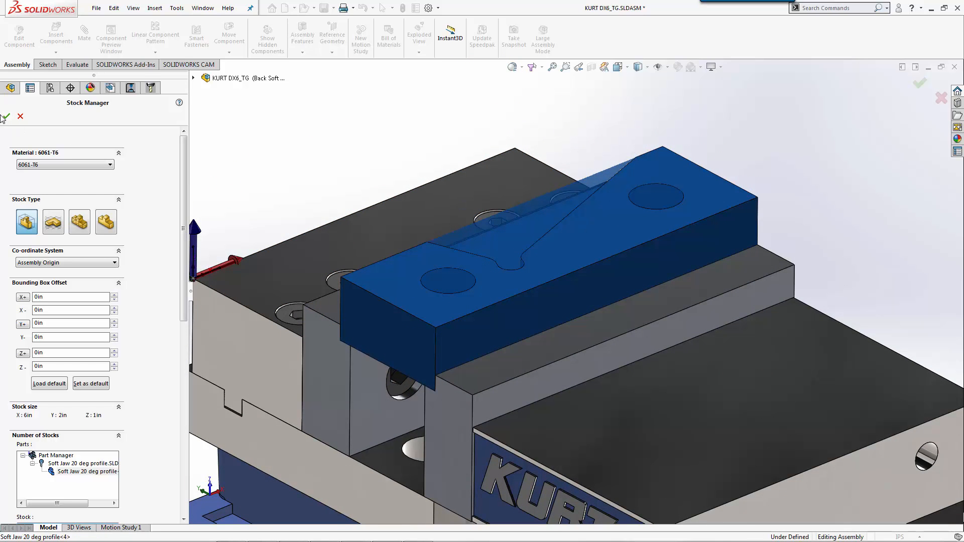
Step: Accept the stock and place the fixture coordinate origin at the G54 work offset point
click(6, 116)
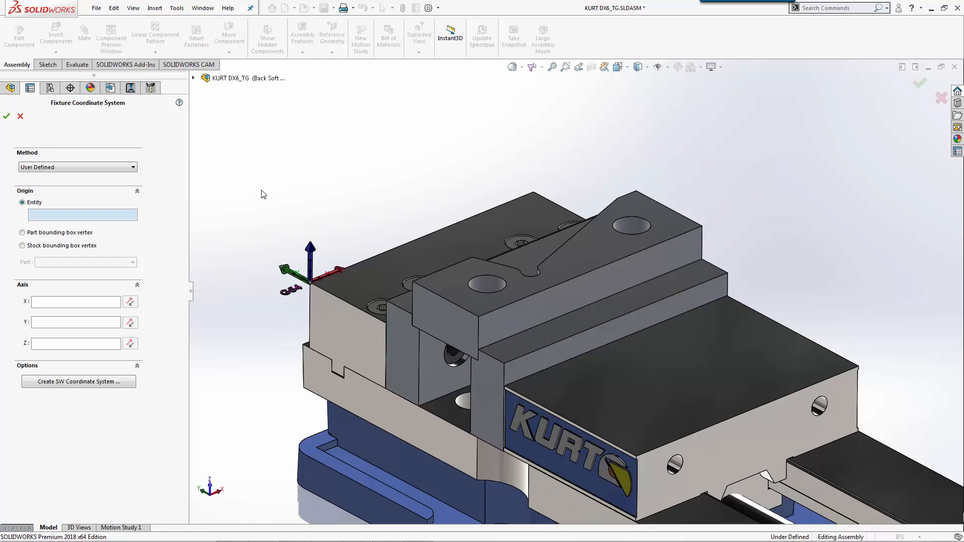
click(310, 277)
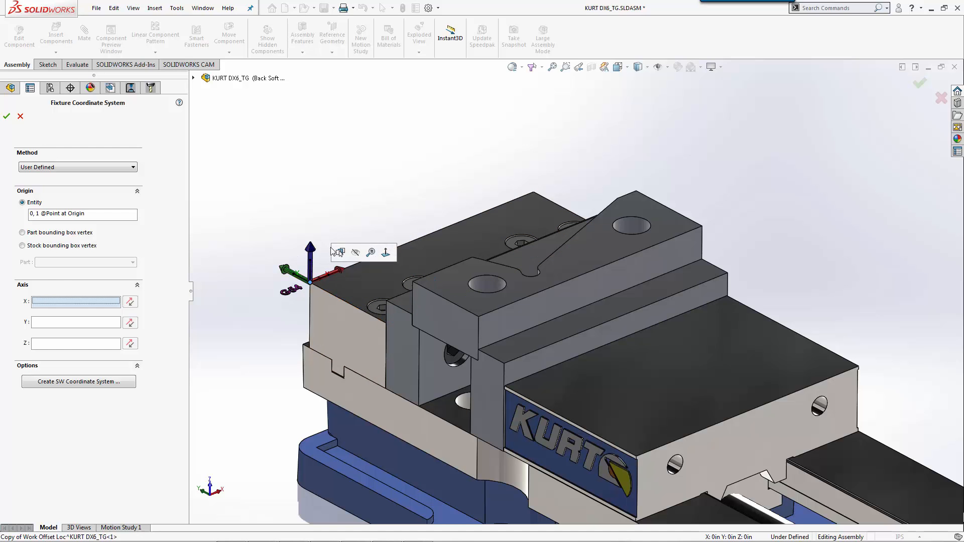
mouse_move(319, 275)
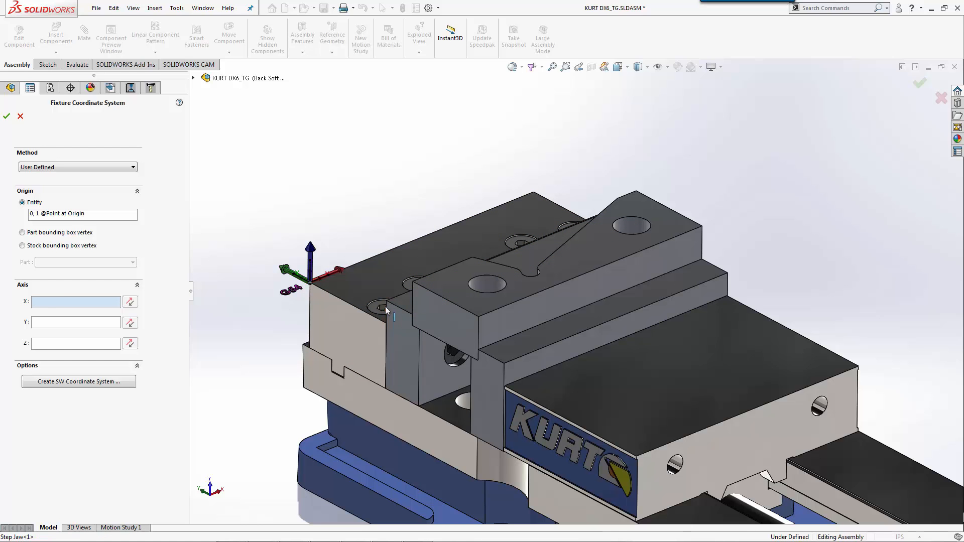
click(393, 304)
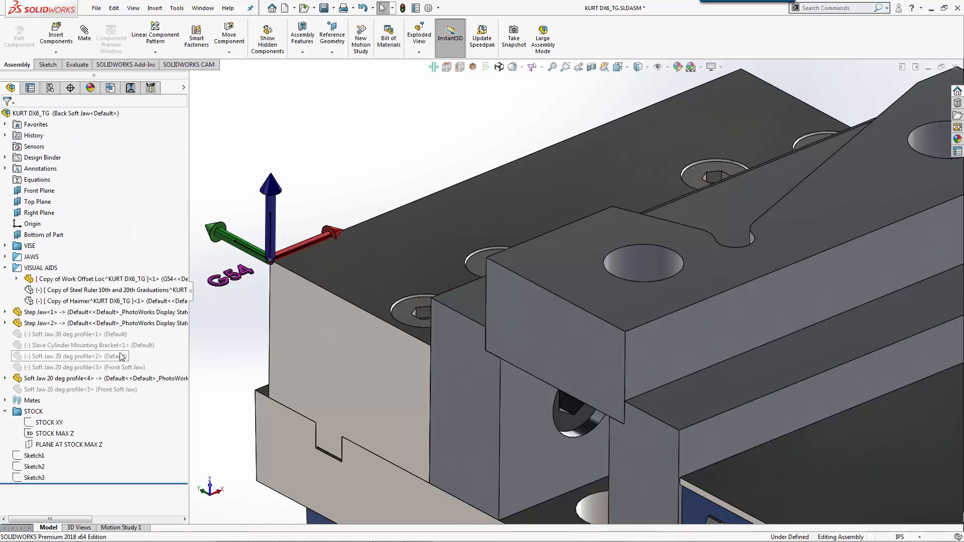
Step: Inspect the work offset marker component and the mate placing the G54 marker
click(104, 278)
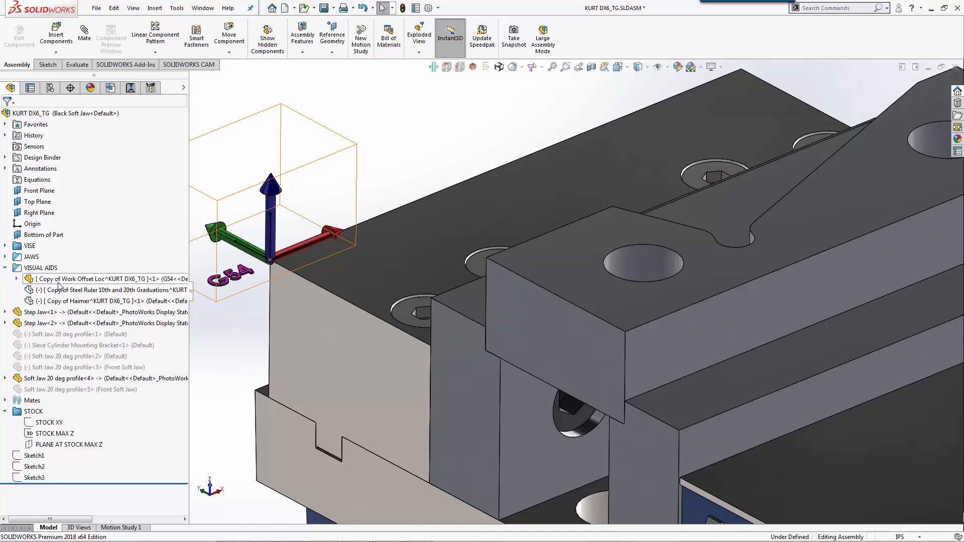
click(110, 279)
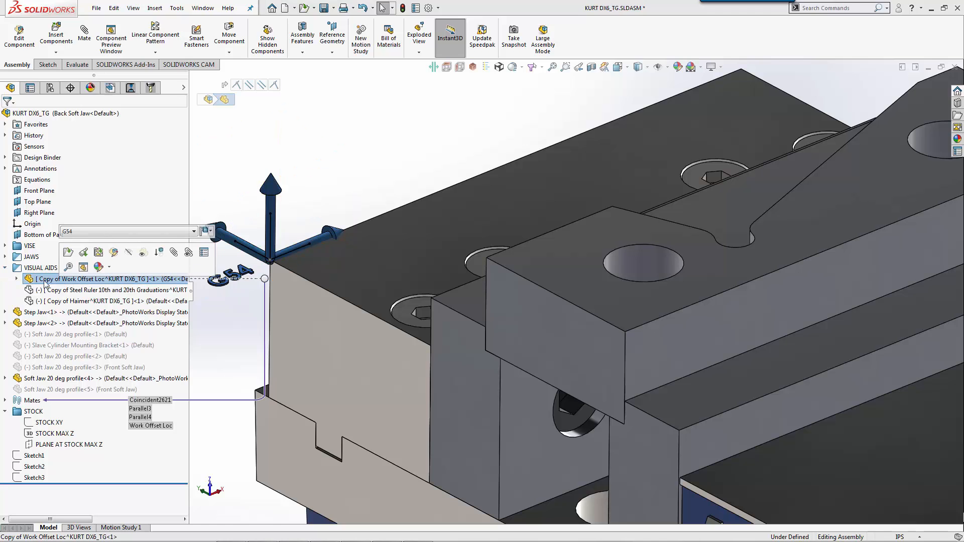
click(27, 278)
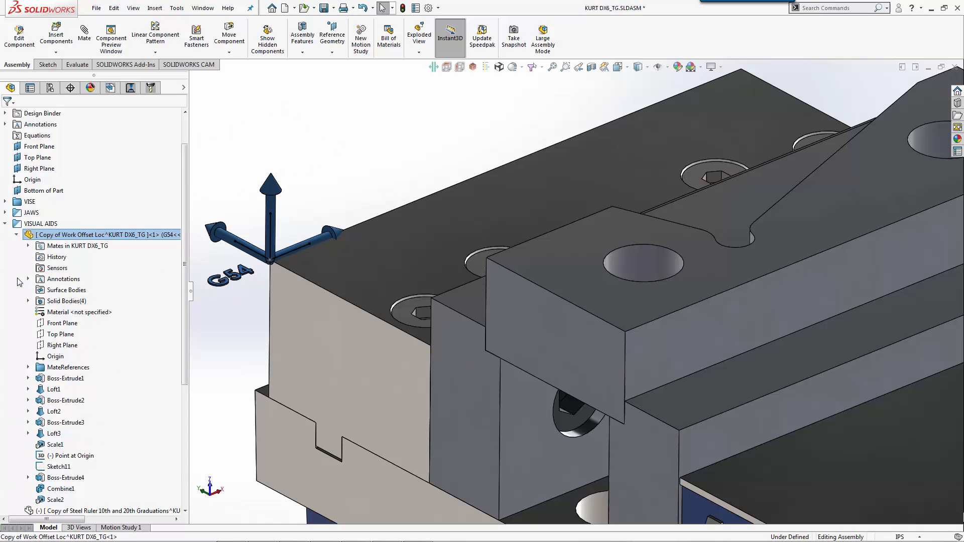
click(27, 245)
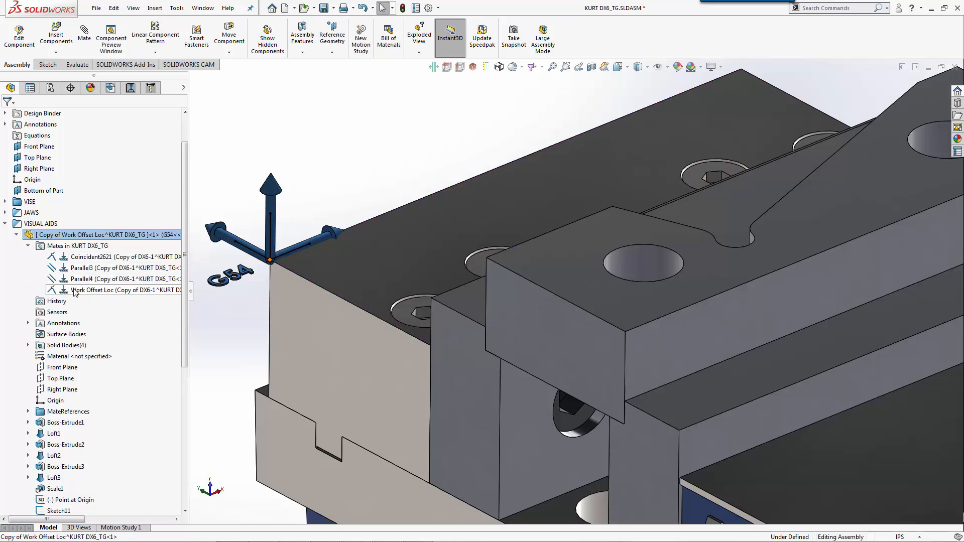
click(110, 289)
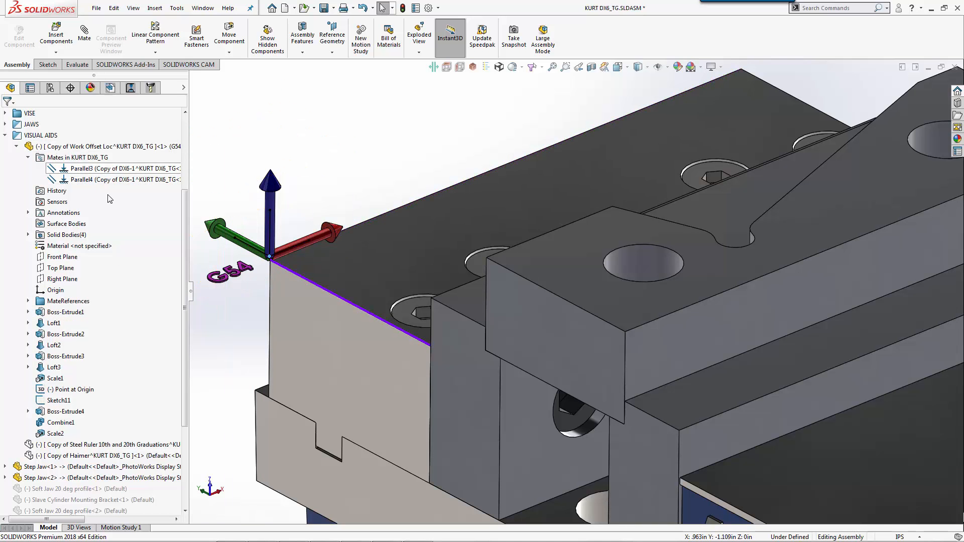
click(269, 257)
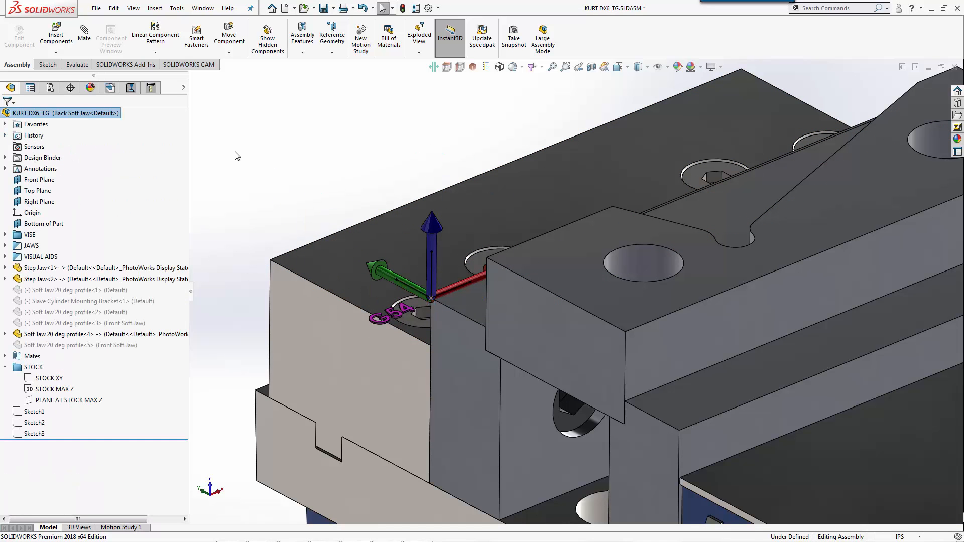
mouse_move(97, 228)
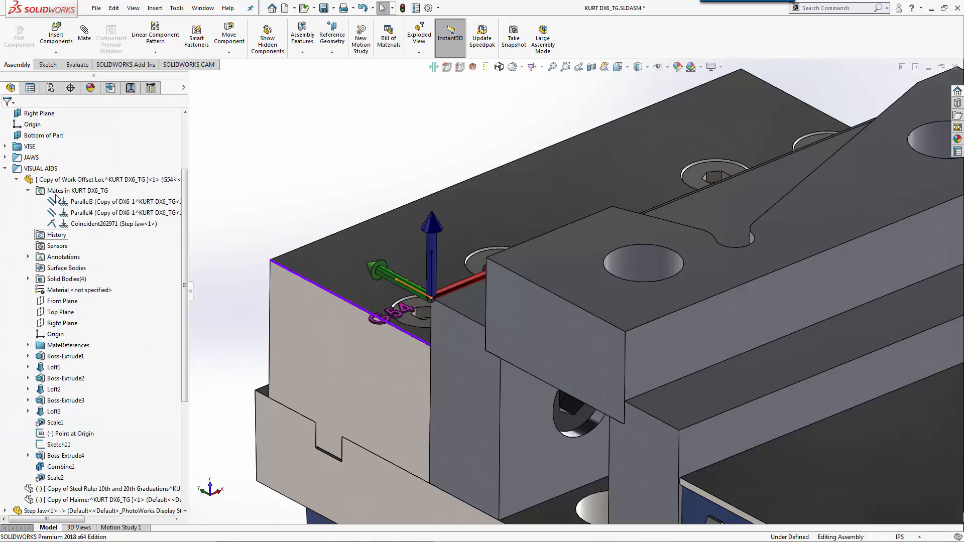
Step: Switch the work offset marker component to its G54 configuration
click(104, 179)
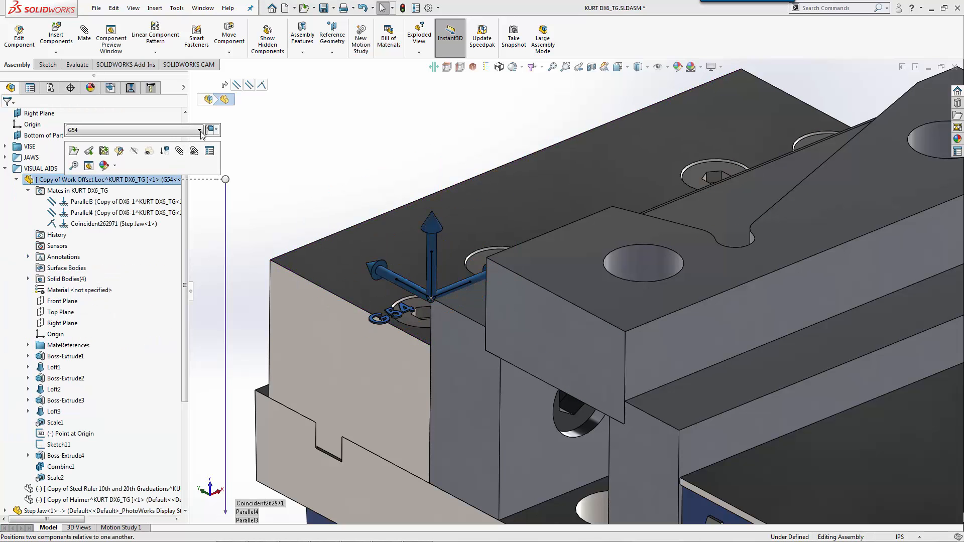
click(199, 130)
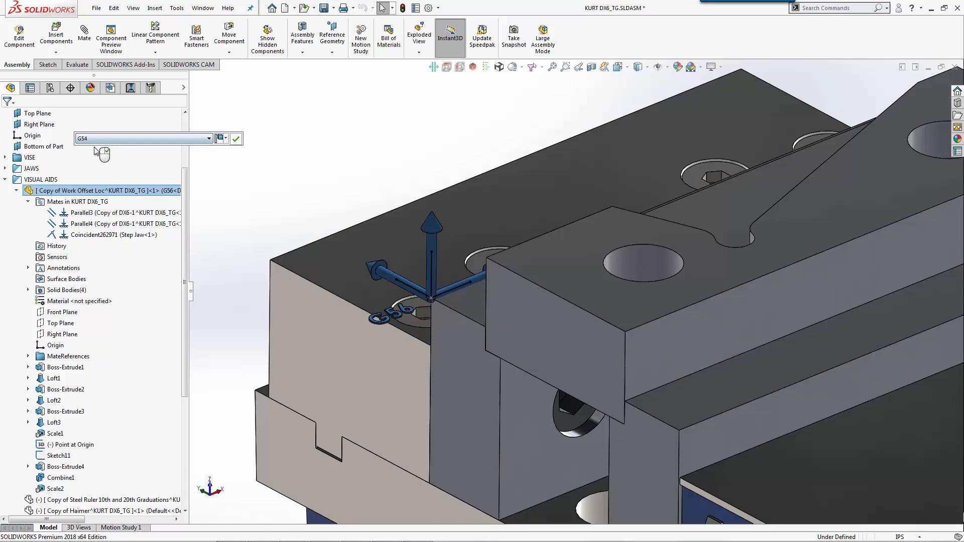
click(236, 138)
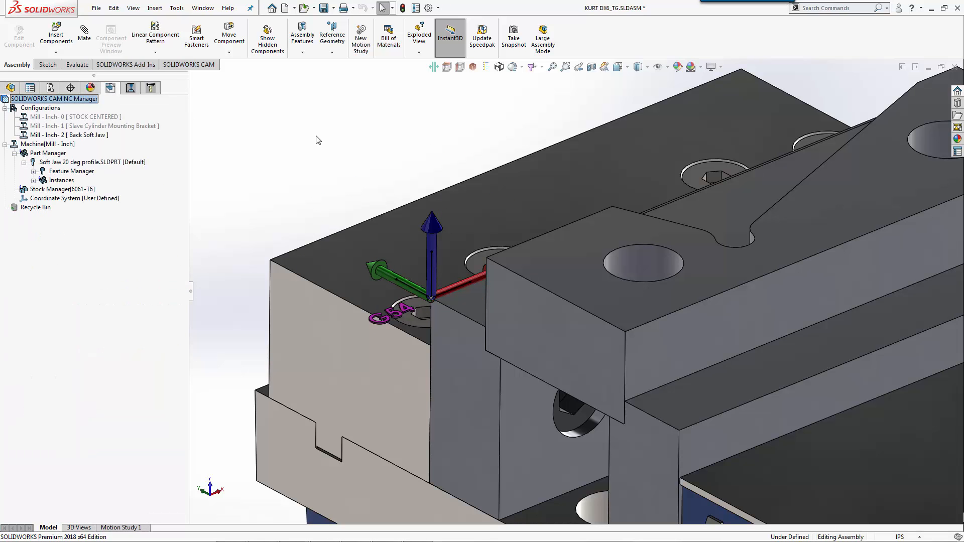
mouse_move(141, 203)
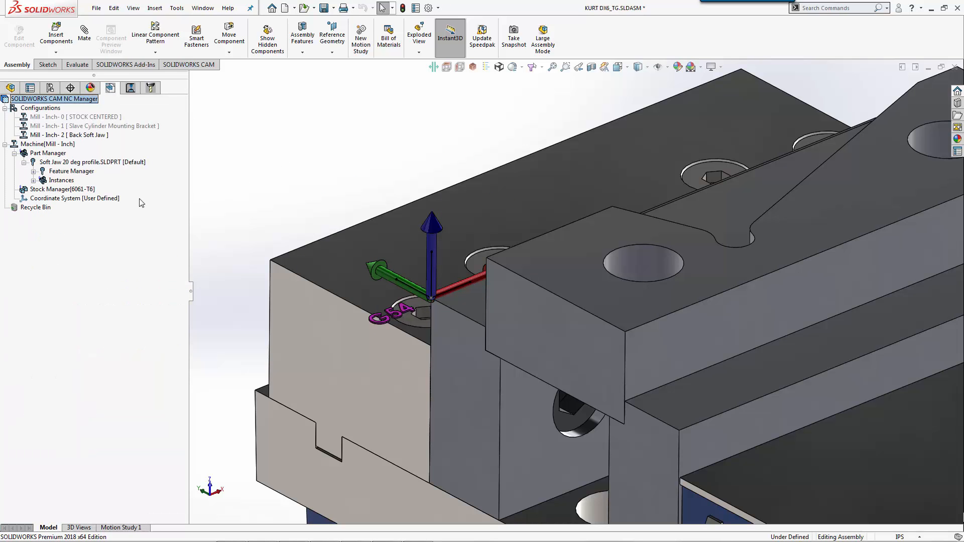
Step: Review the user-defined coordinate system and start a new mill part setup
click(74, 197)
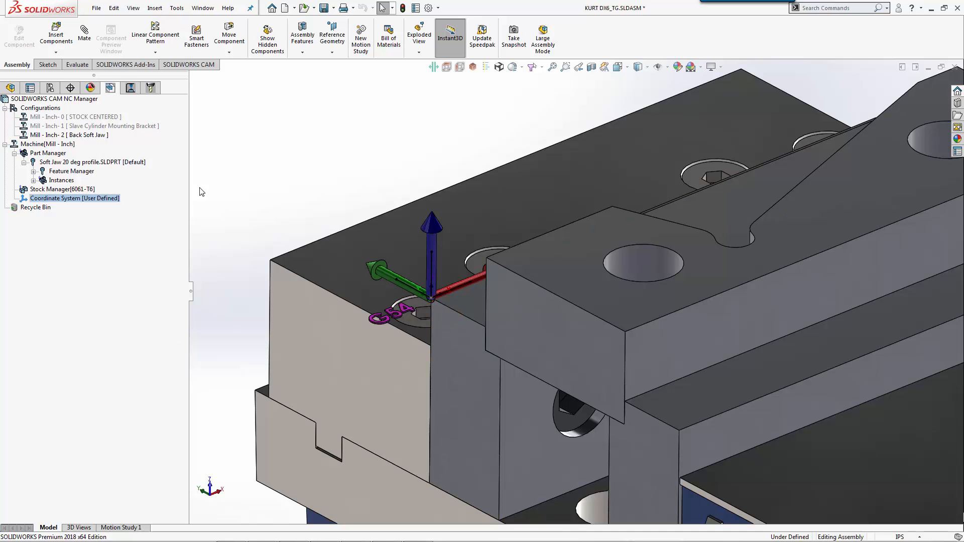
mouse_move(330, 170)
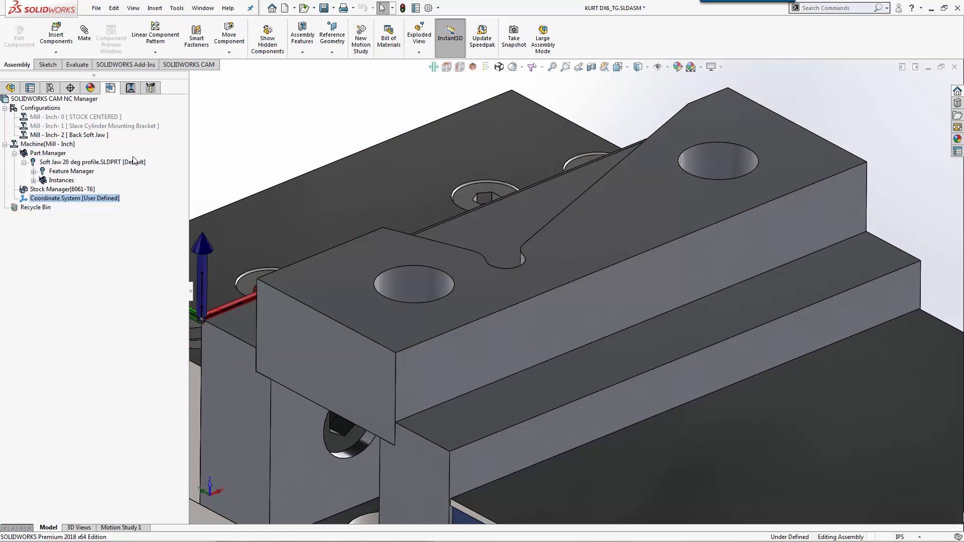
click(33, 170)
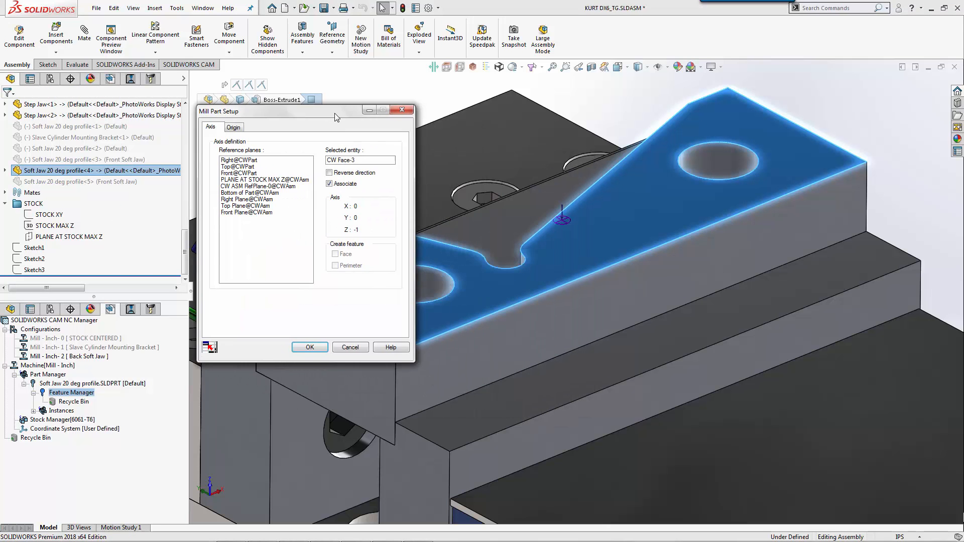
Step: Confirm the top-face setup and add a Corner Slot 2.5 axis feature with Rough strategy
click(309, 347)
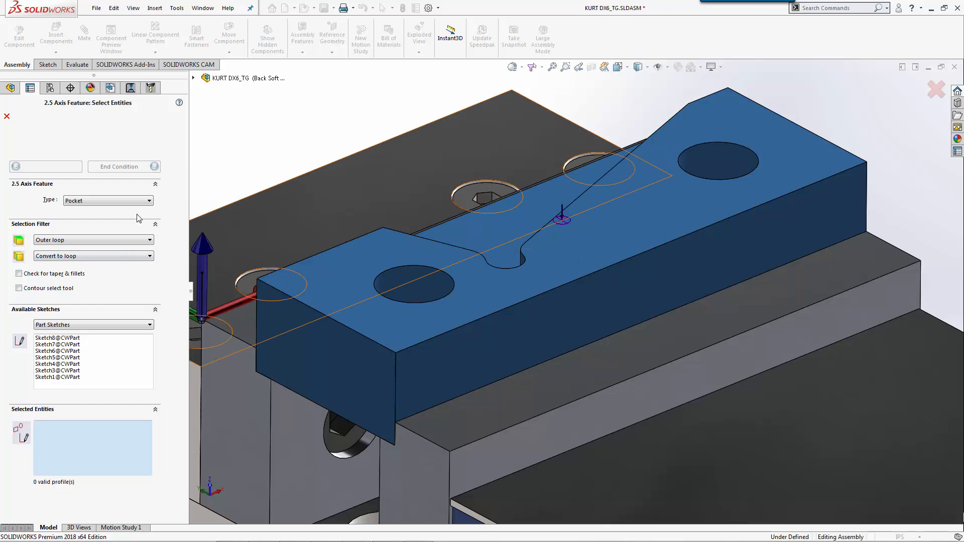
click(107, 201)
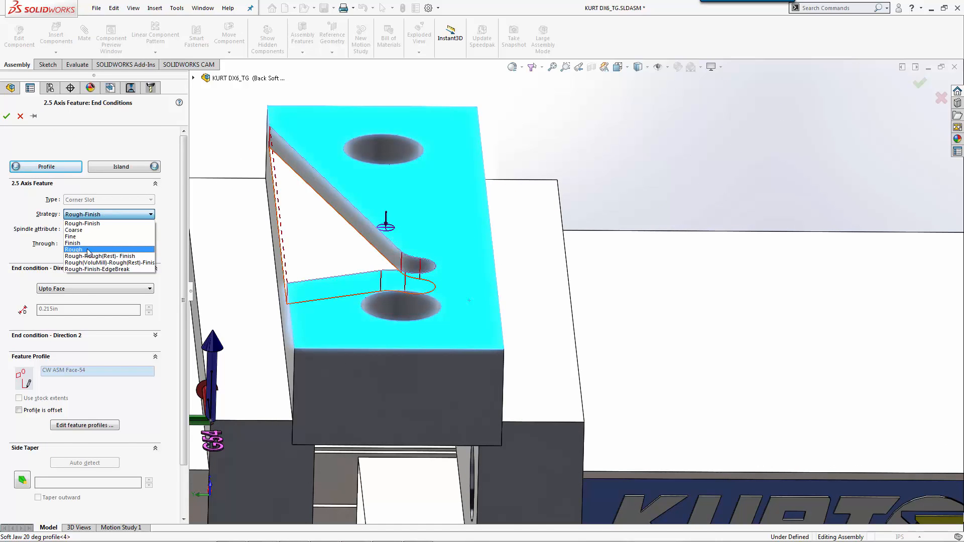
click(73, 250)
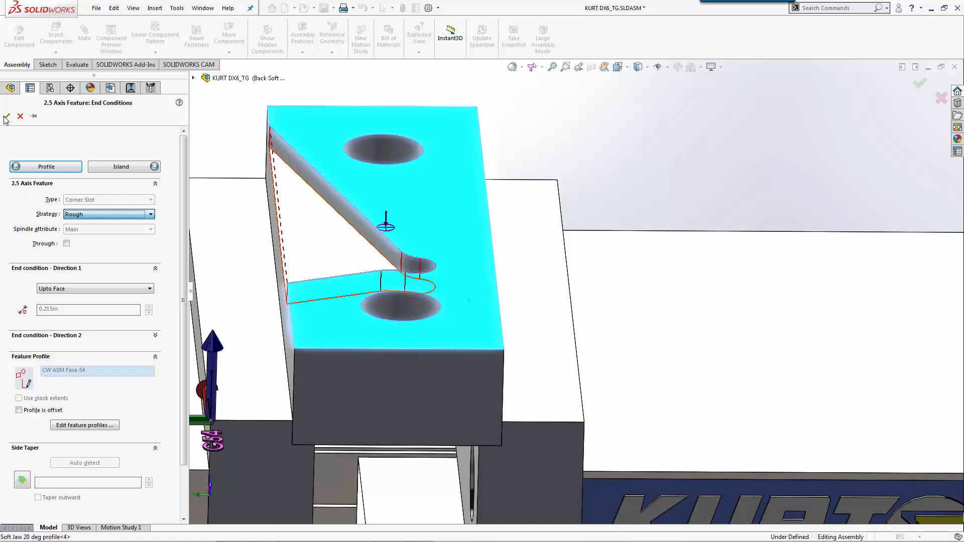
click(7, 116)
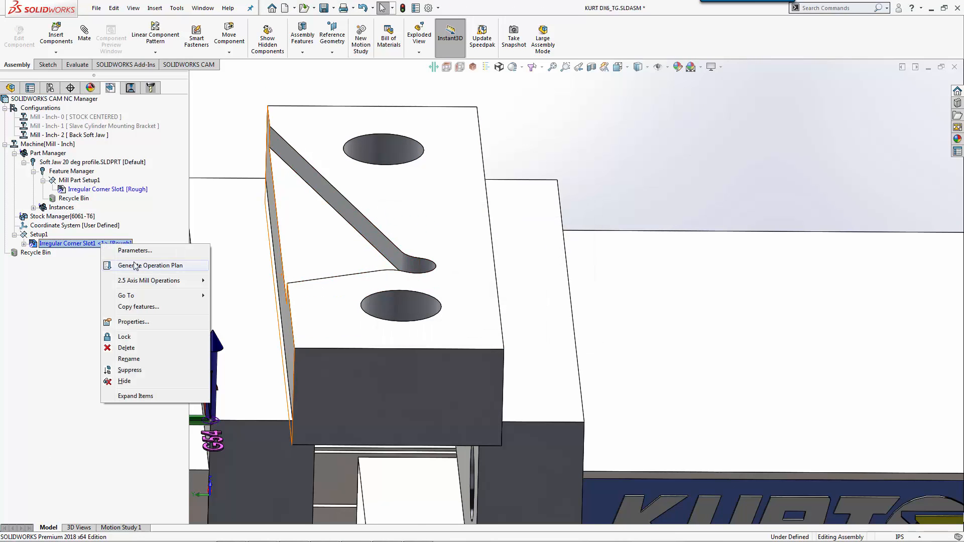
Step: Generate the corner slot's operation plan, then delete the resulting Rough Mill1
click(152, 265)
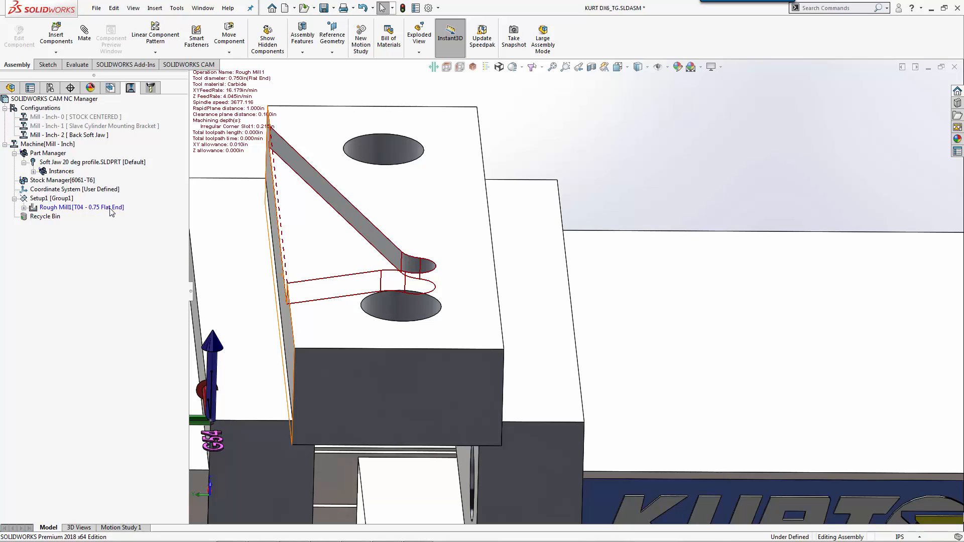
right_click(80, 207)
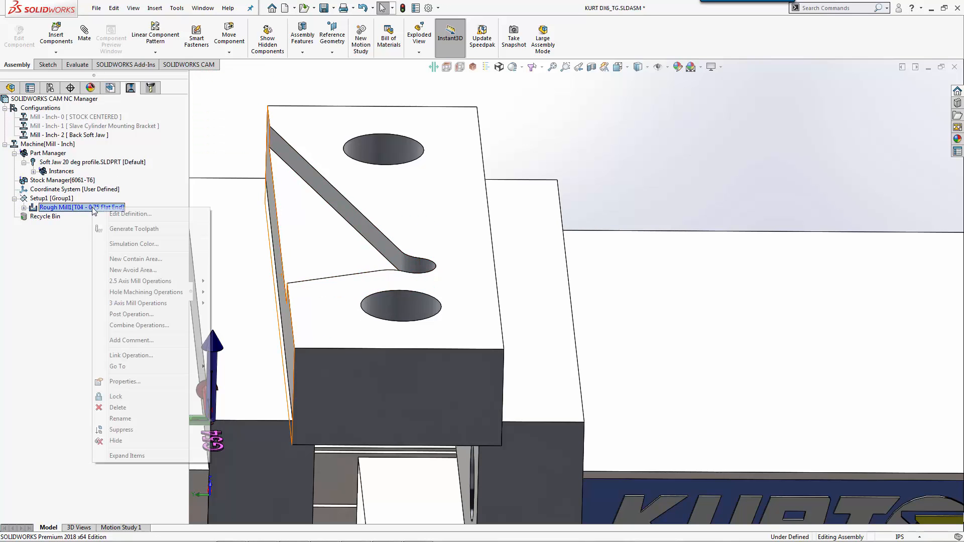
click(118, 408)
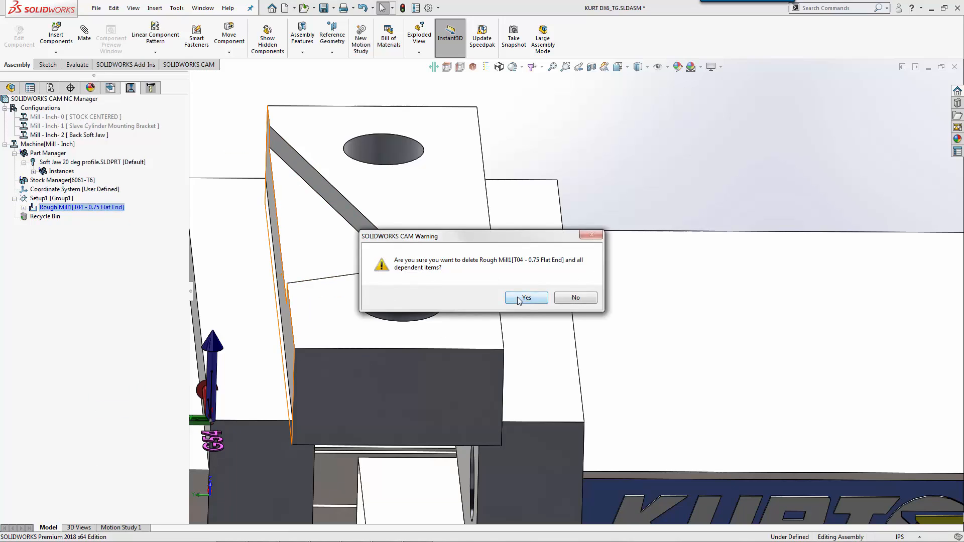
click(525, 297)
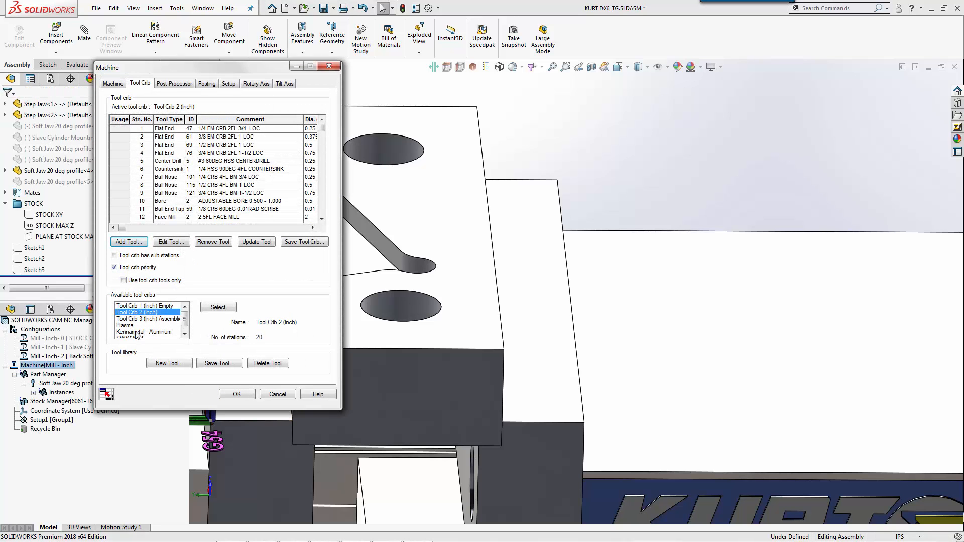
Step: Select the Kennametal - Aluminum crib as active and allow only its tools
click(147, 332)
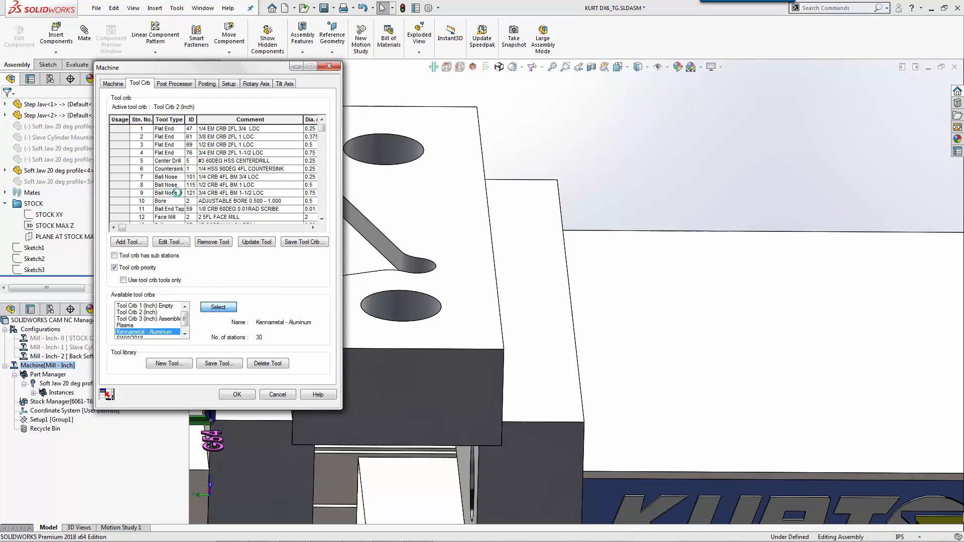
click(218, 307)
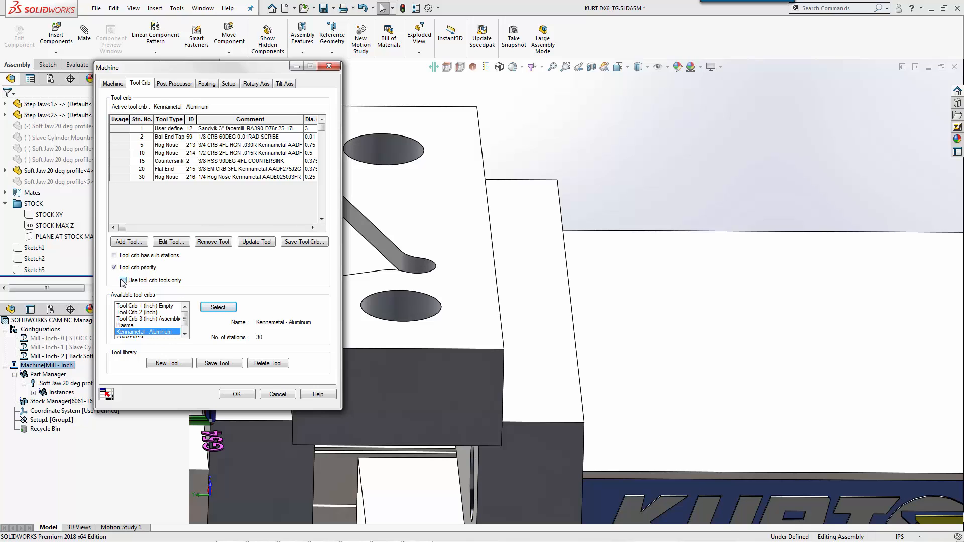
click(122, 280)
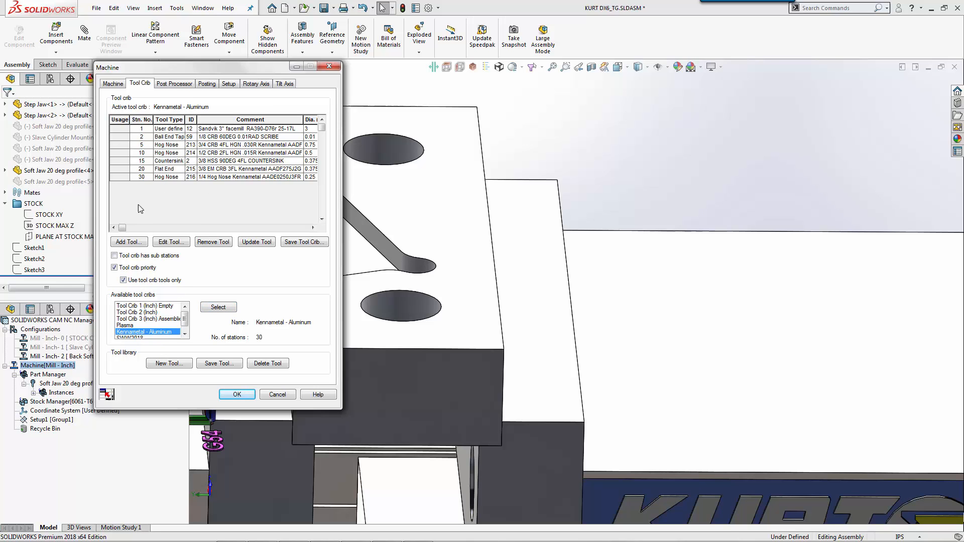
mouse_move(188, 285)
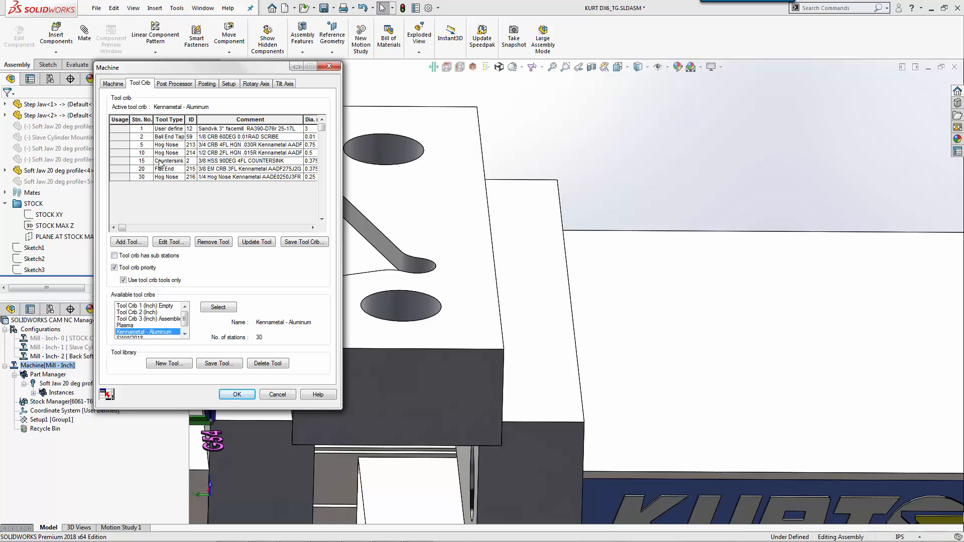
mouse_move(146, 182)
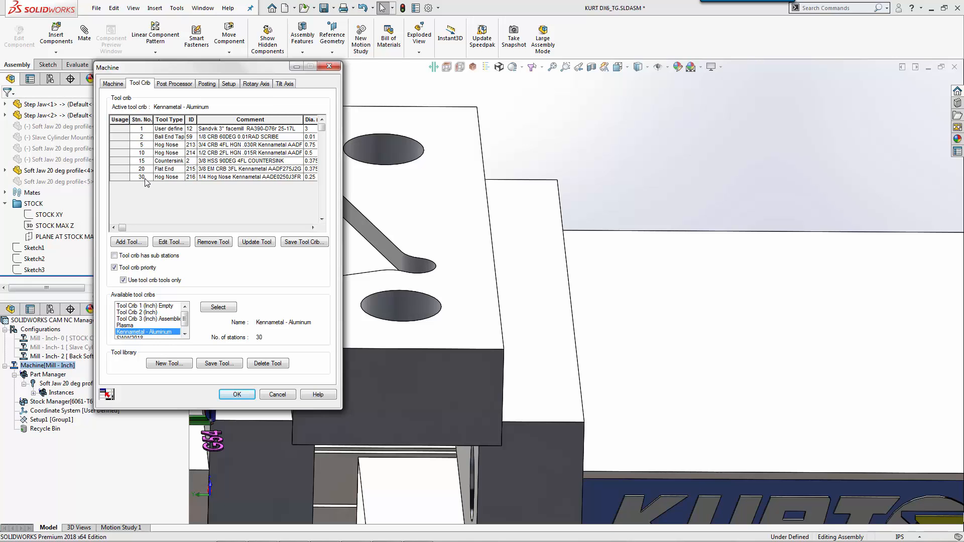
Step: Choose MATSUURA 760 as the post processor and accept the machine settings
click(174, 83)
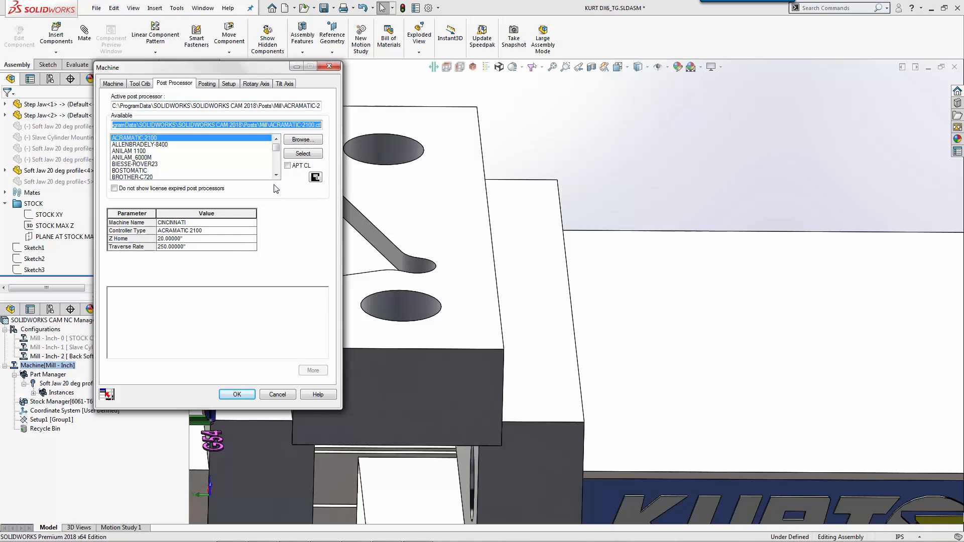
click(275, 159)
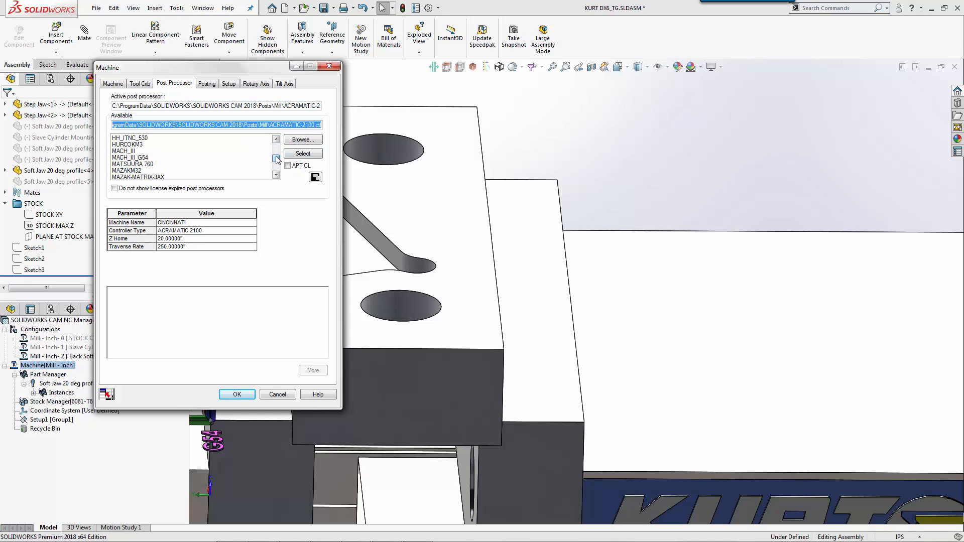
click(276, 174)
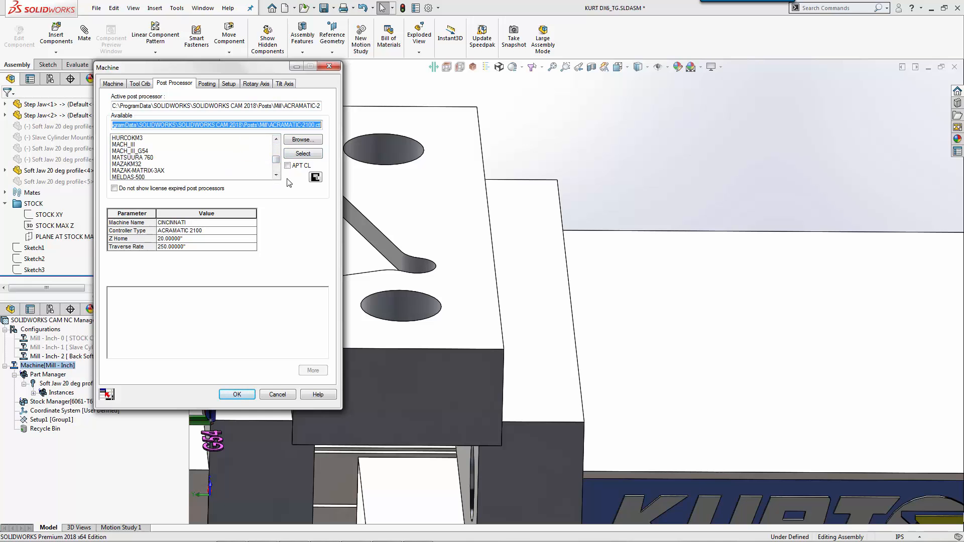
click(134, 157)
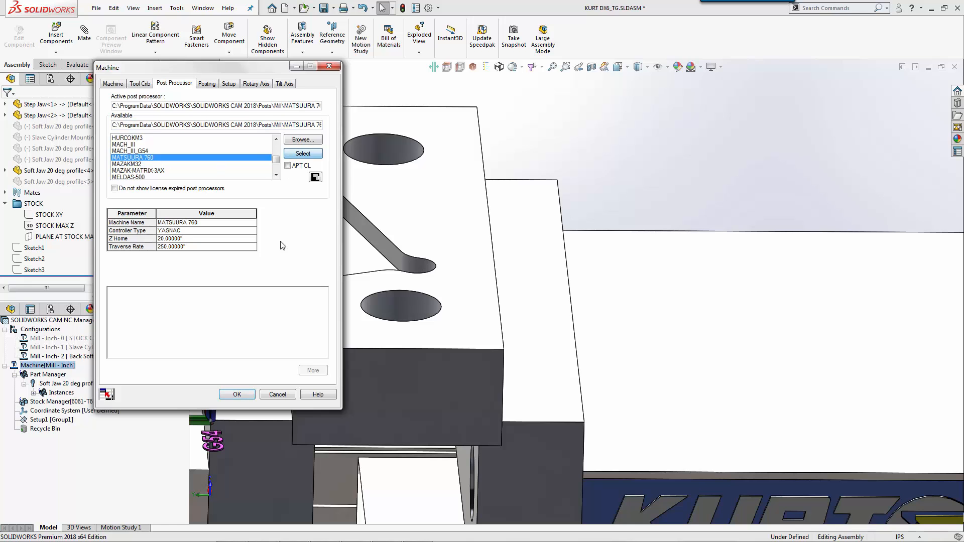
click(236, 393)
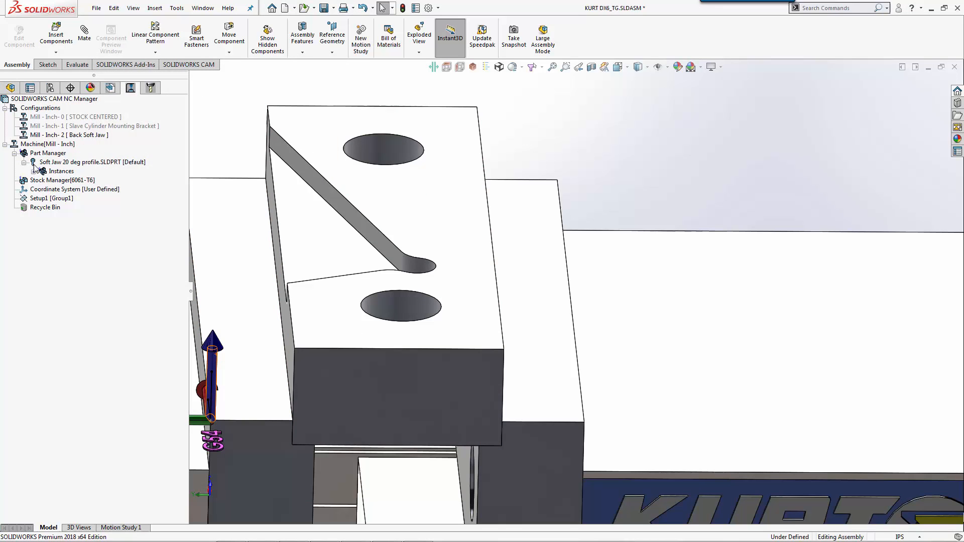
Step: Regenerate Rough Mill1 for Irregular Corner Slot1 and compute its toolpath
click(42, 171)
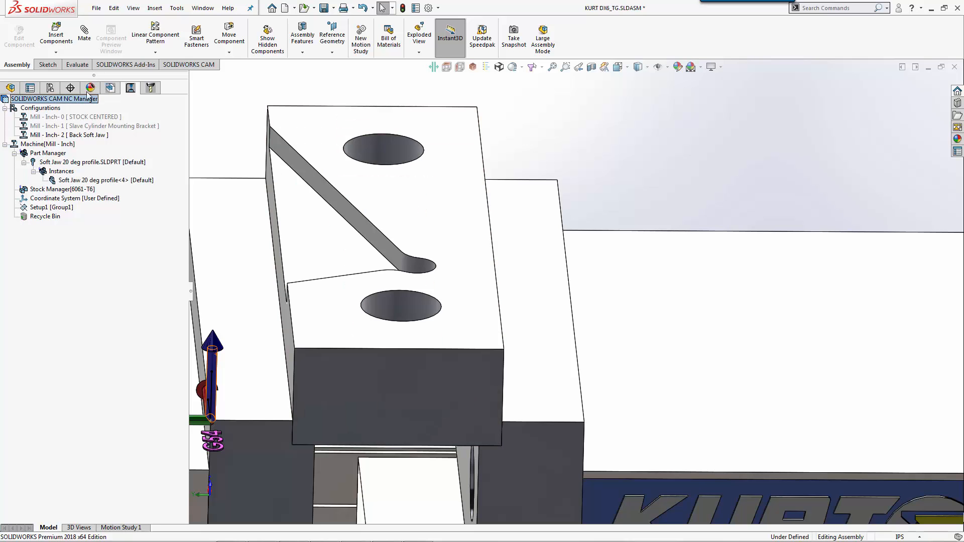
click(83, 243)
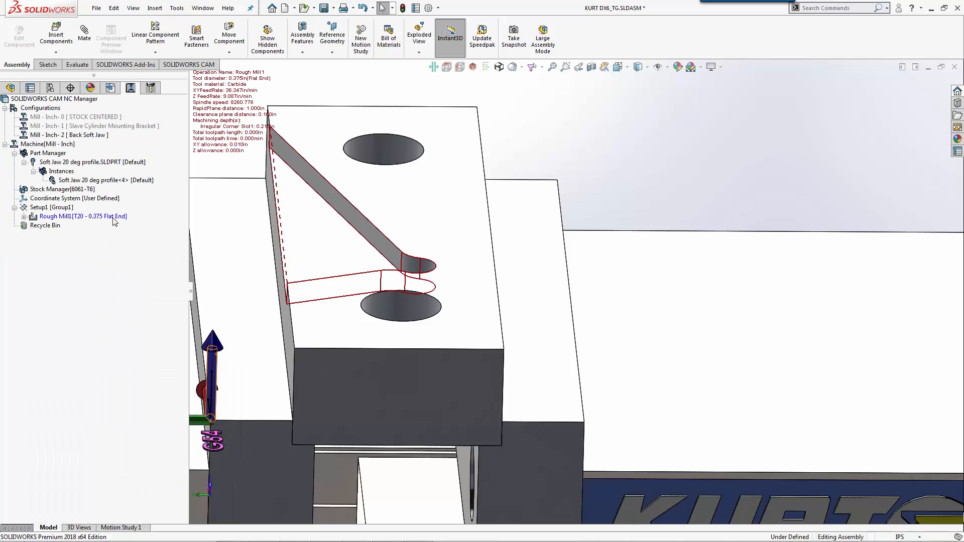
click(81, 216)
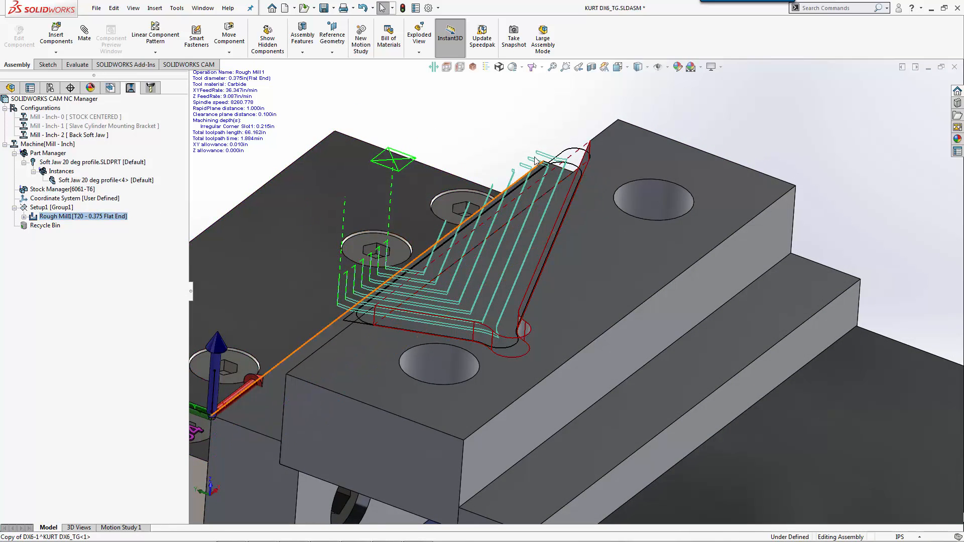
click(84, 216)
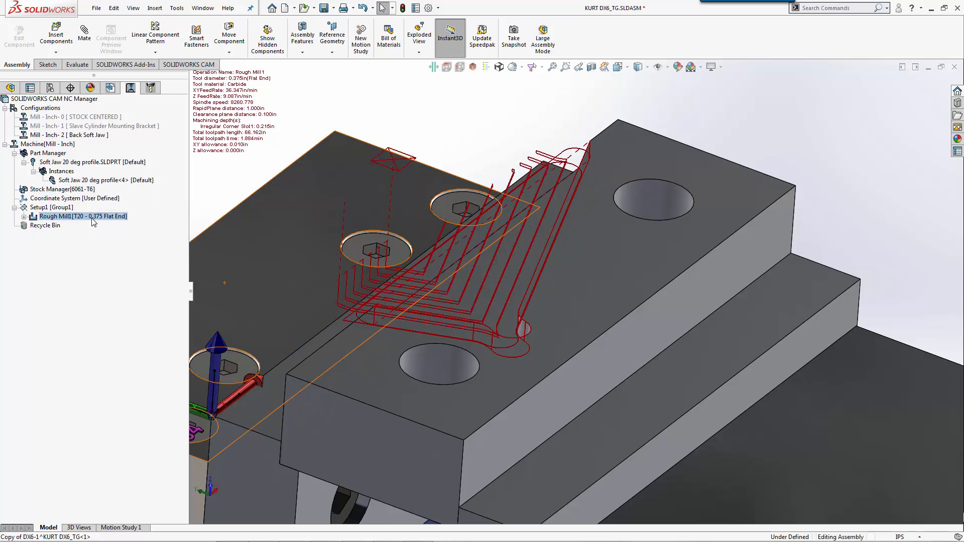
Step: Give Rough Mill1 zero side allowance with 0.188in first and maximum cut depths
double_click(81, 216)
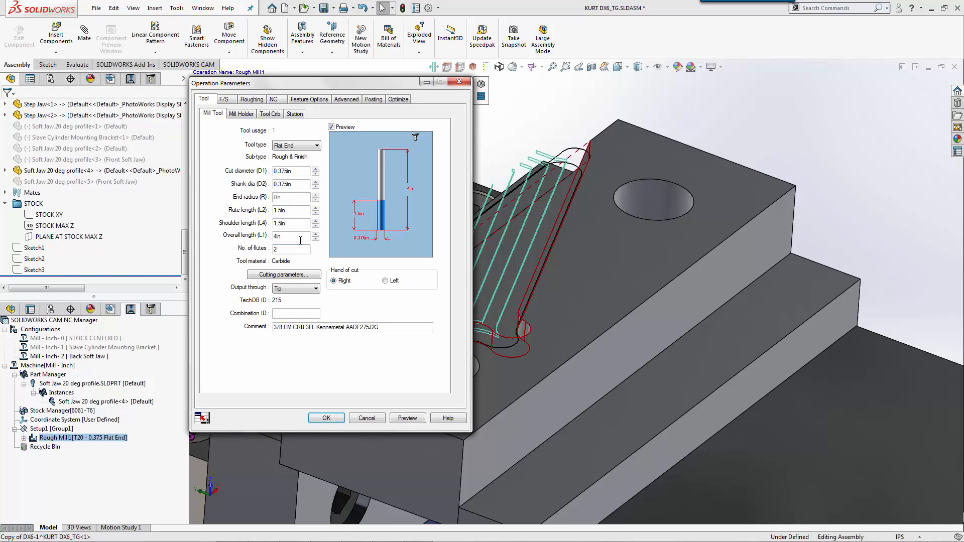
click(251, 99)
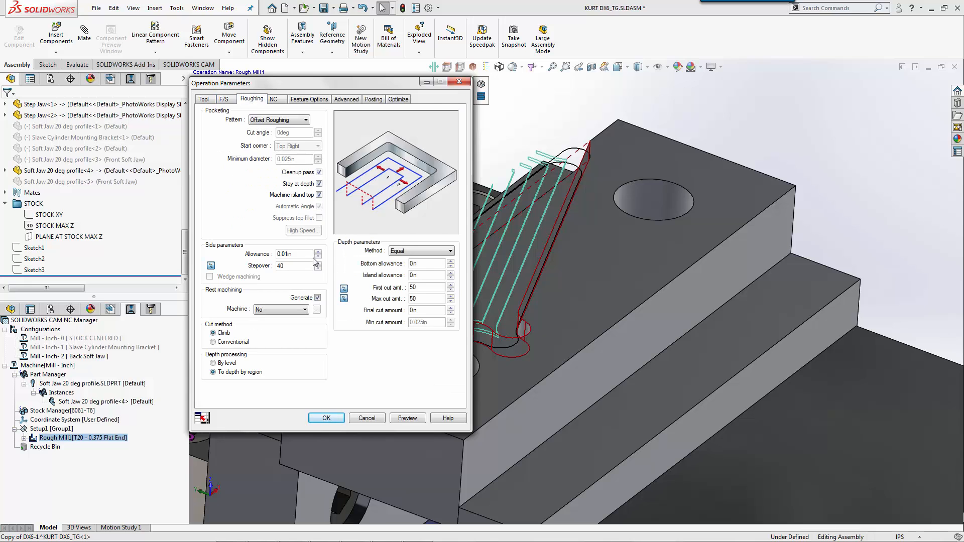
click(286, 254)
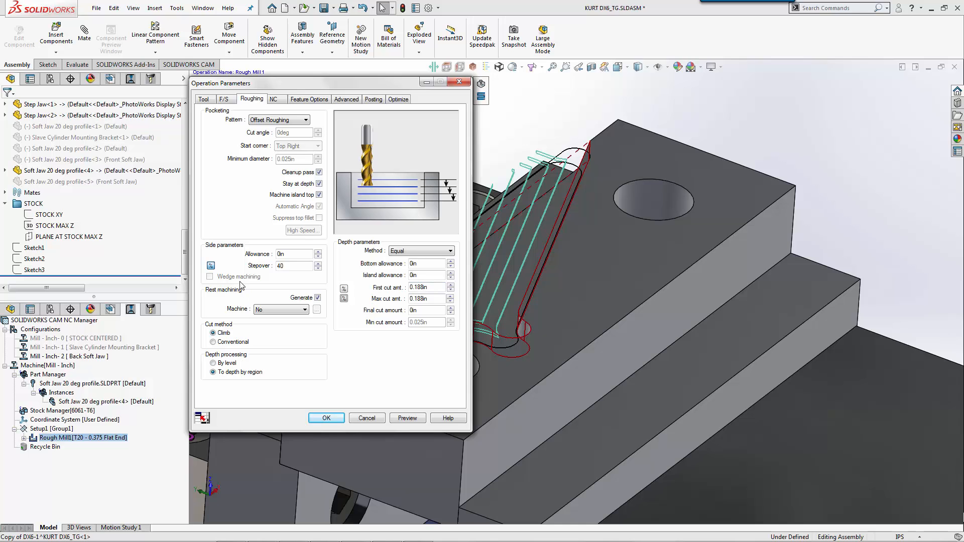
click(294, 254)
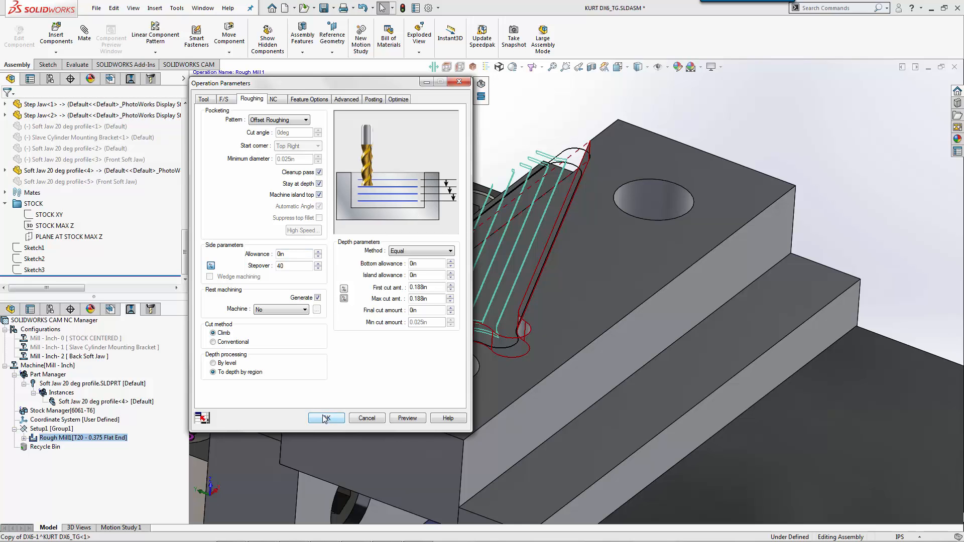
Step: Have Rough Mill1 take its feeds and speeds from the tool and apply the changes
click(224, 100)
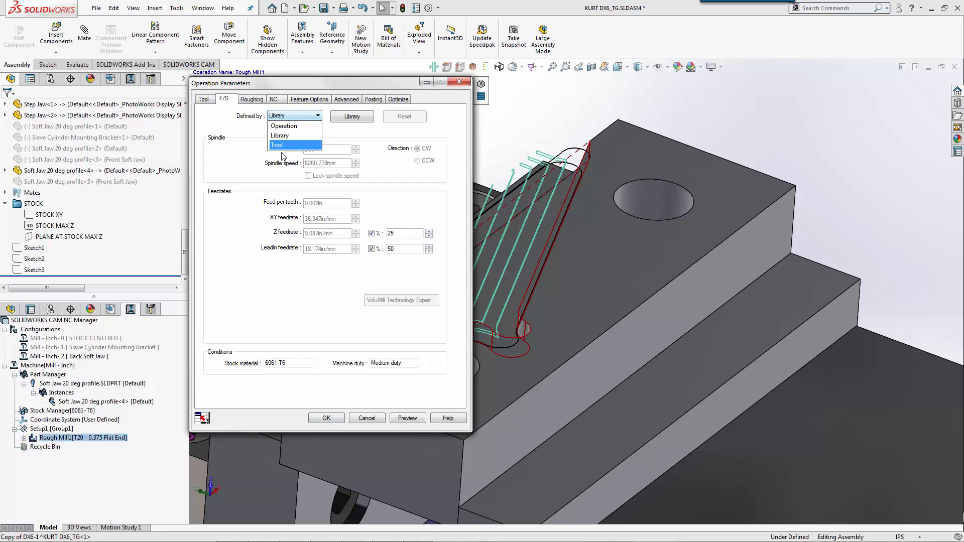
click(278, 145)
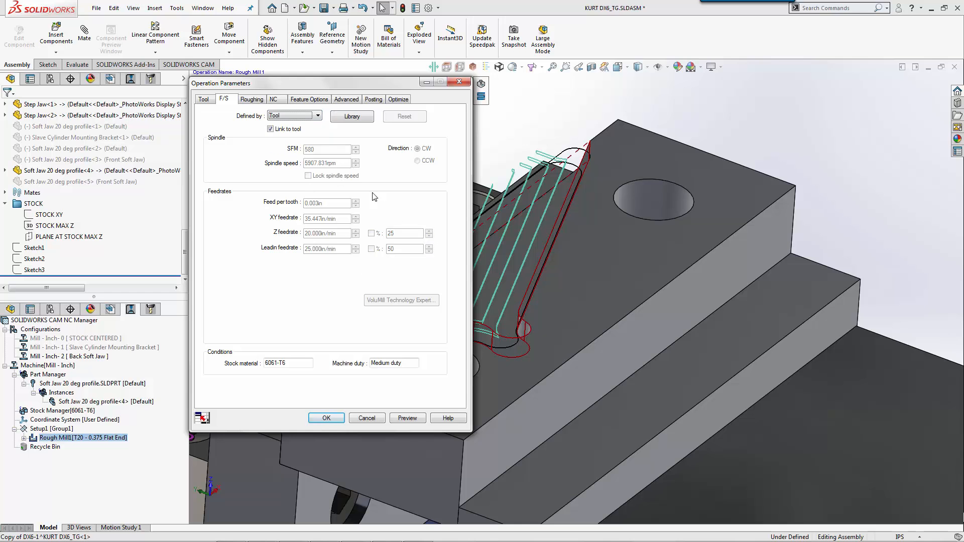
mouse_move(359, 260)
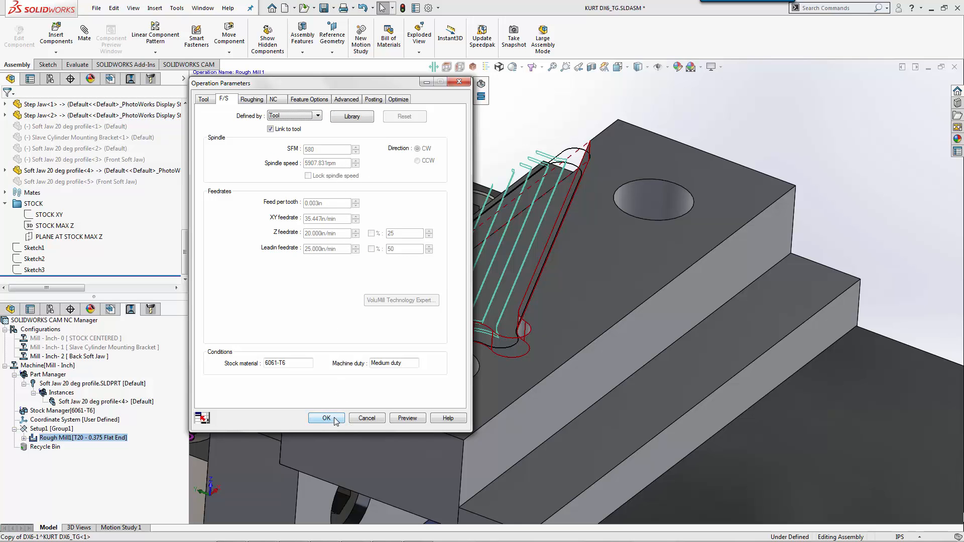
click(326, 418)
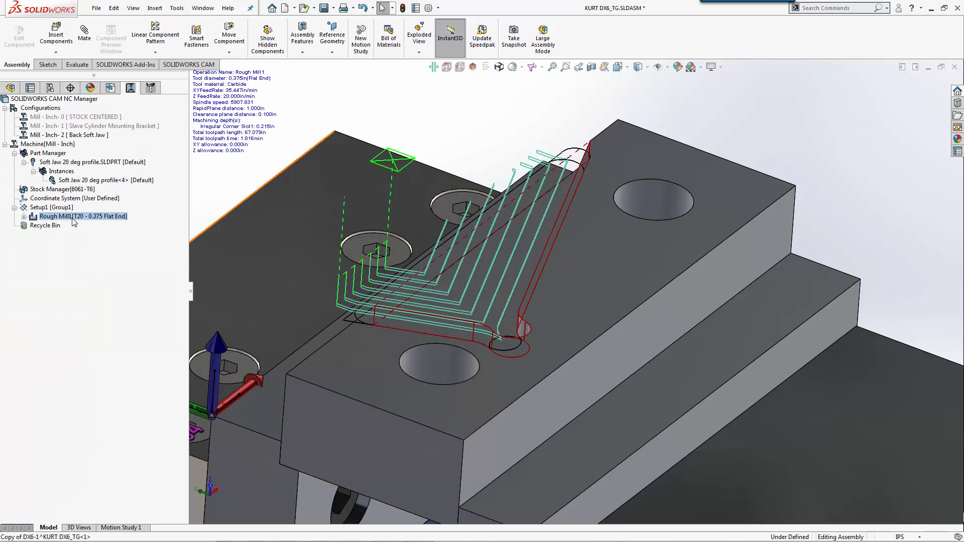
Step: Review the fixtures avoided in Setup1's definition and accept it unchanged
right_click(39, 207)
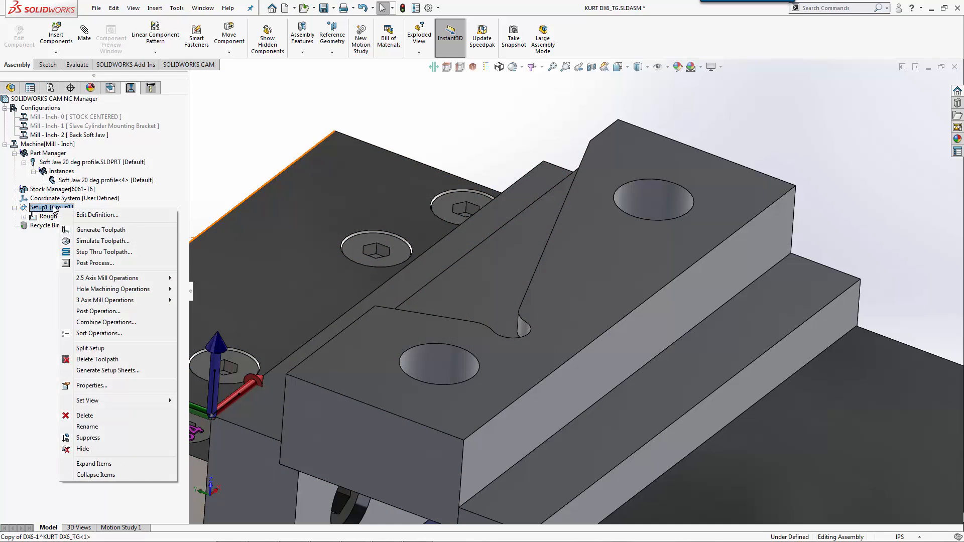
click(96, 215)
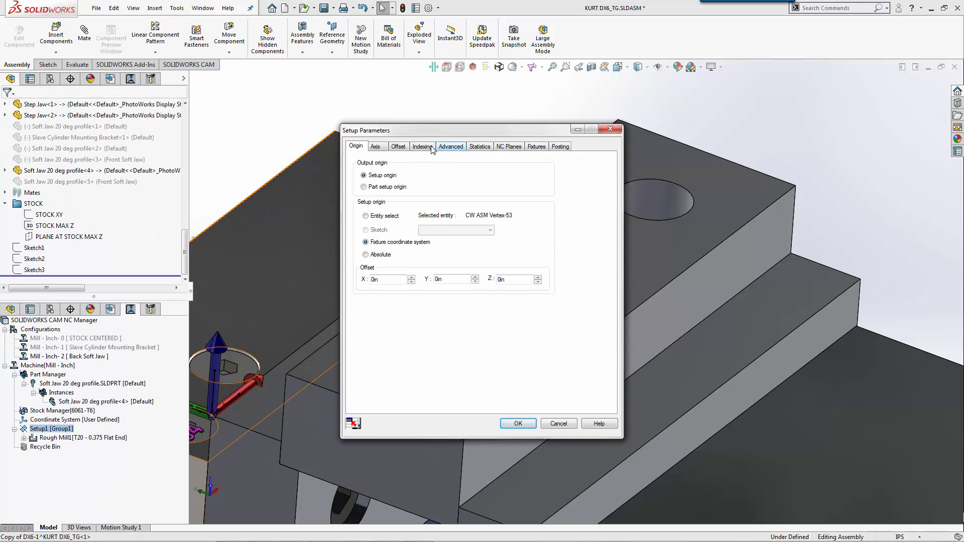
click(536, 146)
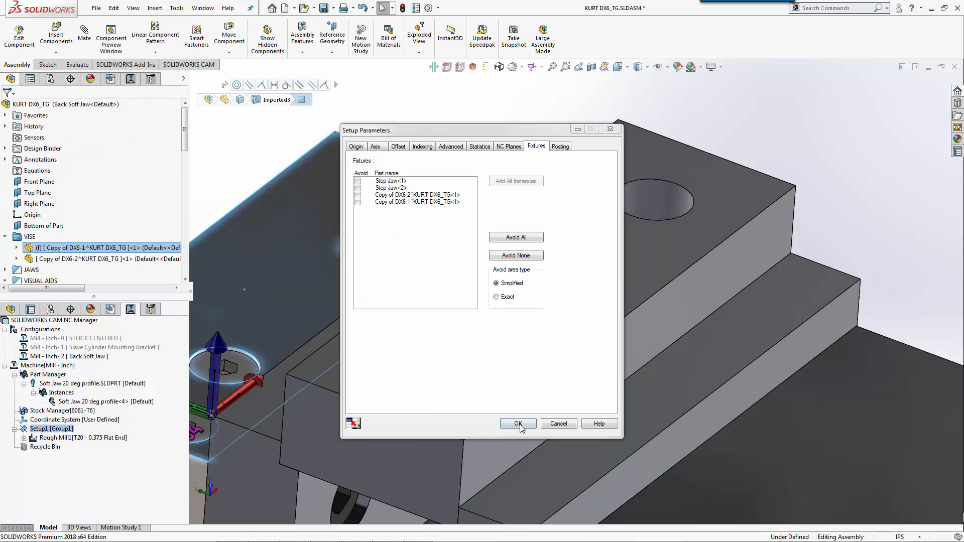
click(519, 423)
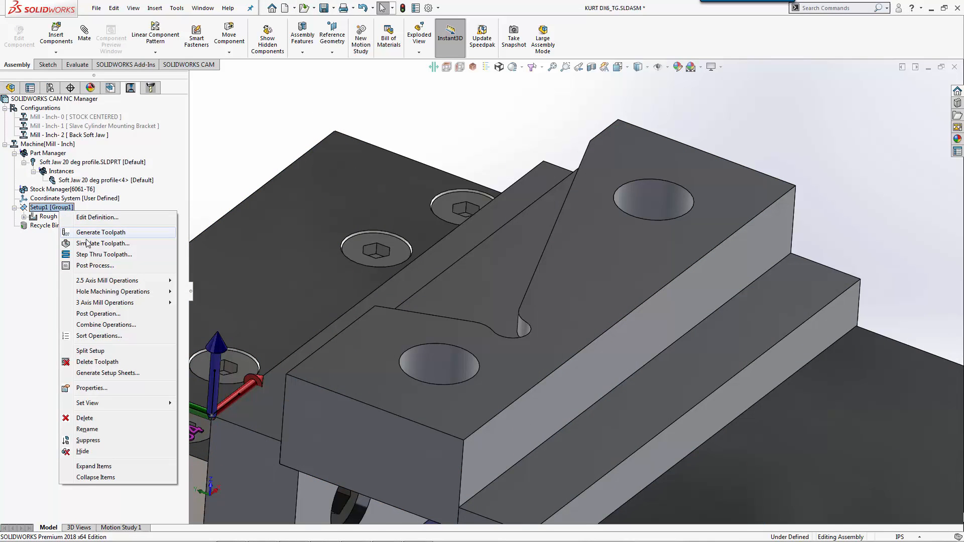
Step: Simulate Setup1's toolpath so the T20 end mill cuts the angled corner slot from the stock
click(102, 243)
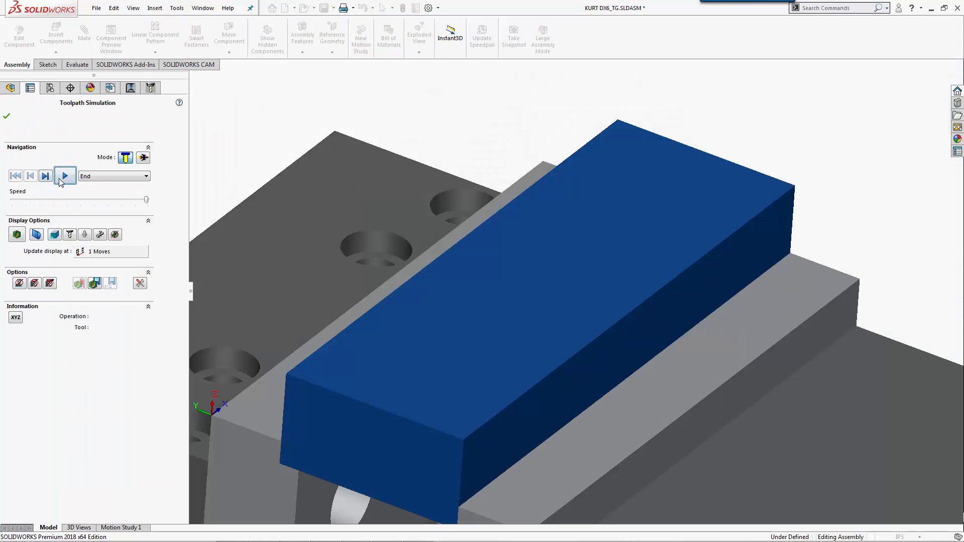
click(64, 176)
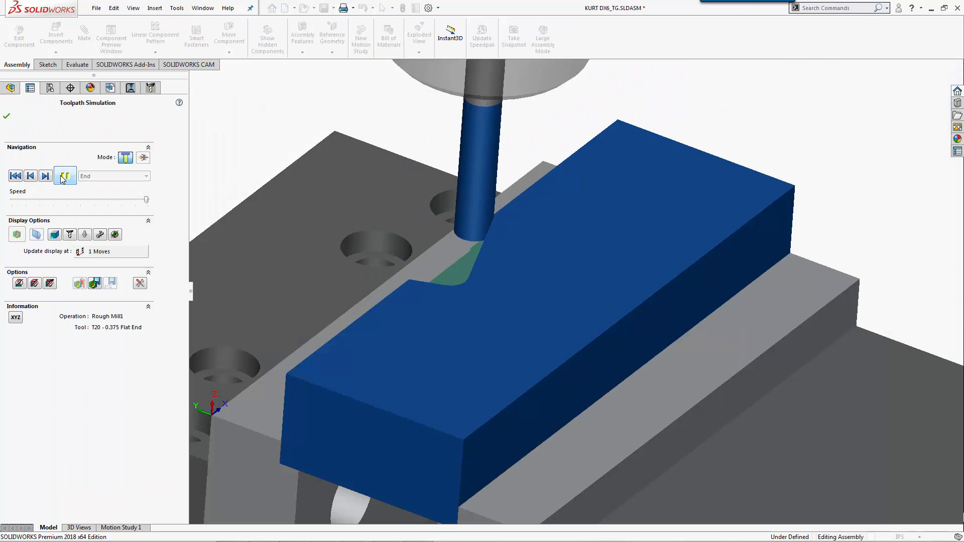
click(45, 175)
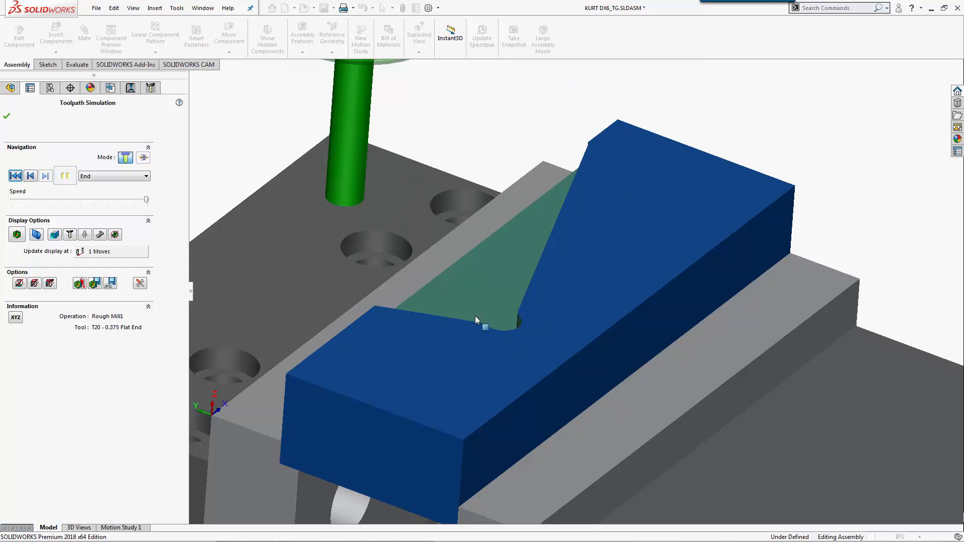
mouse_move(489, 333)
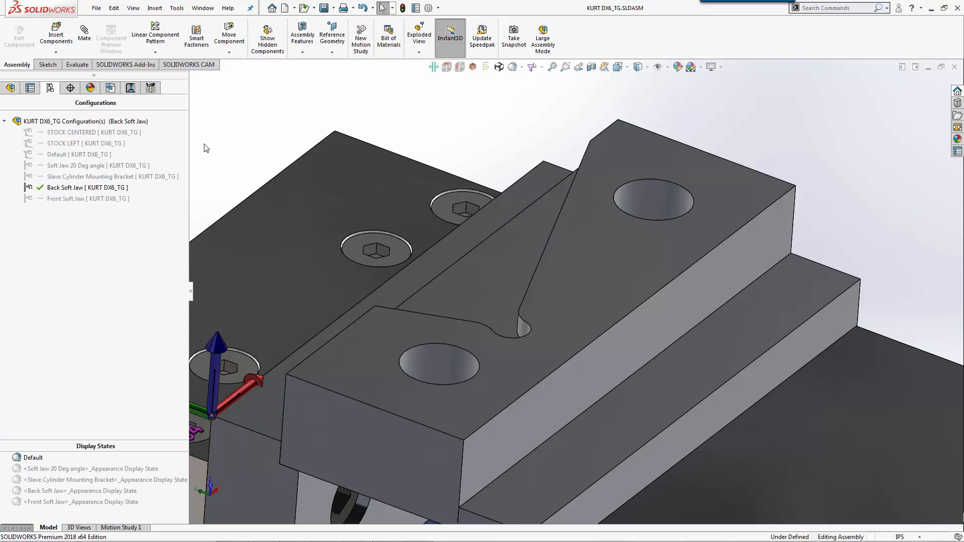
Step: Activate the Front Soft Jaw configuration and add a new CAM mill configuration for it
double_click(89, 198)
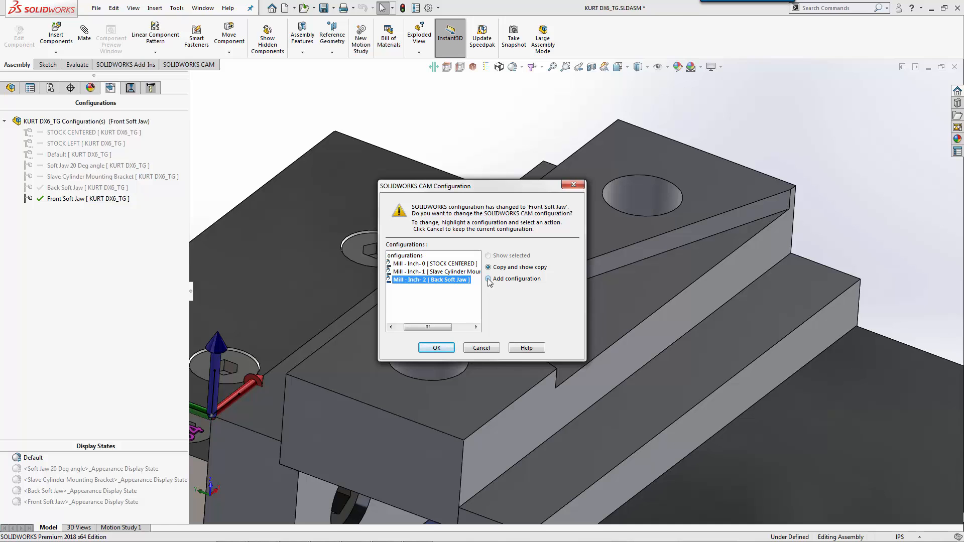
click(488, 278)
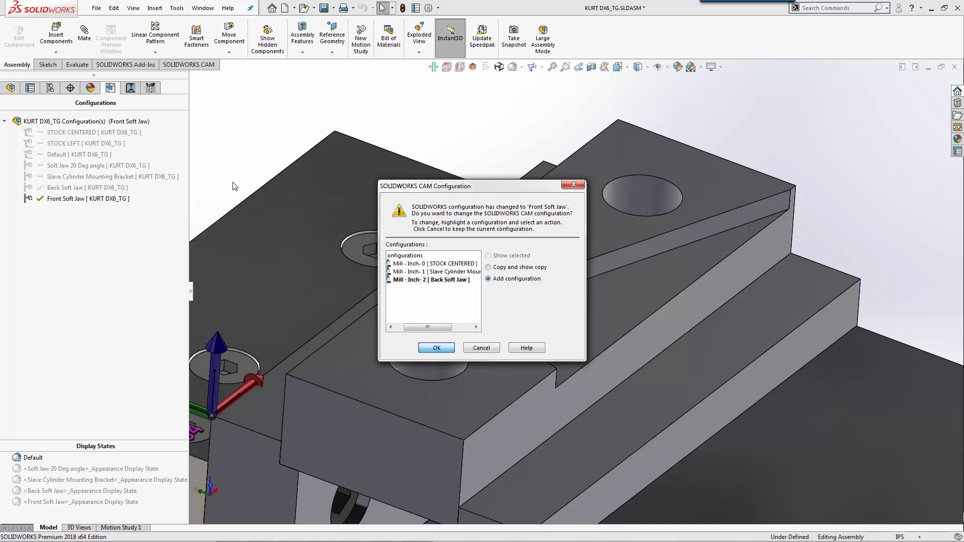
click(436, 347)
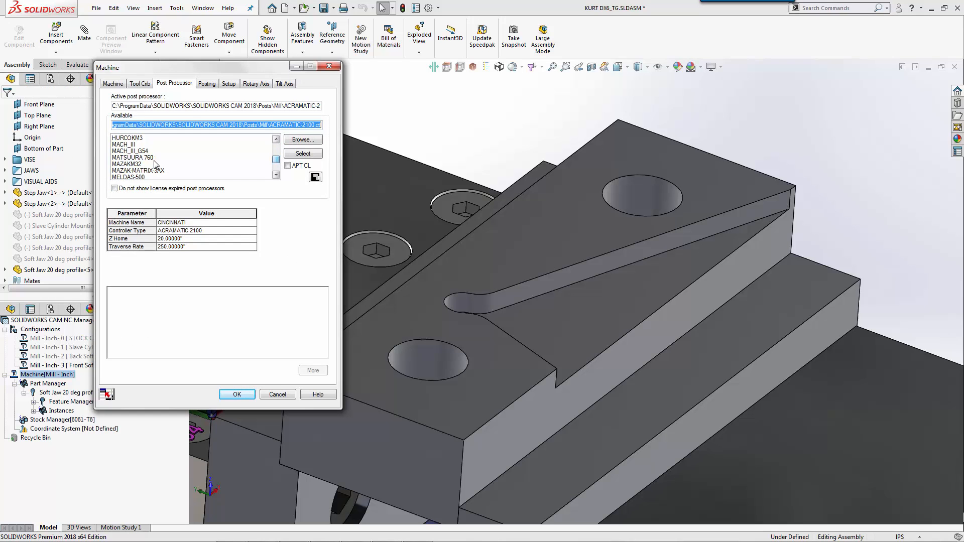
Step: Make Kennametal - Aluminum the machine's active tool crib for the Front Soft Jaw
click(140, 84)
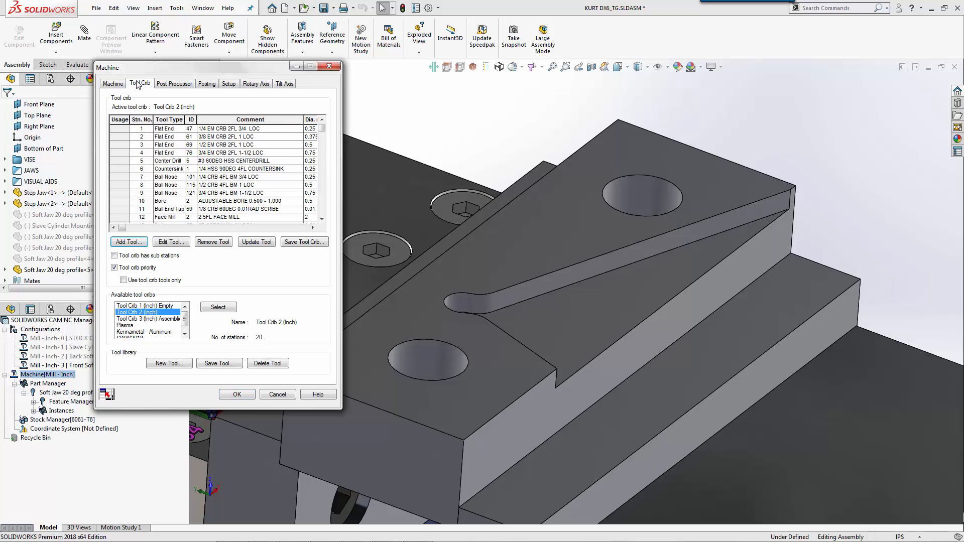
click(145, 331)
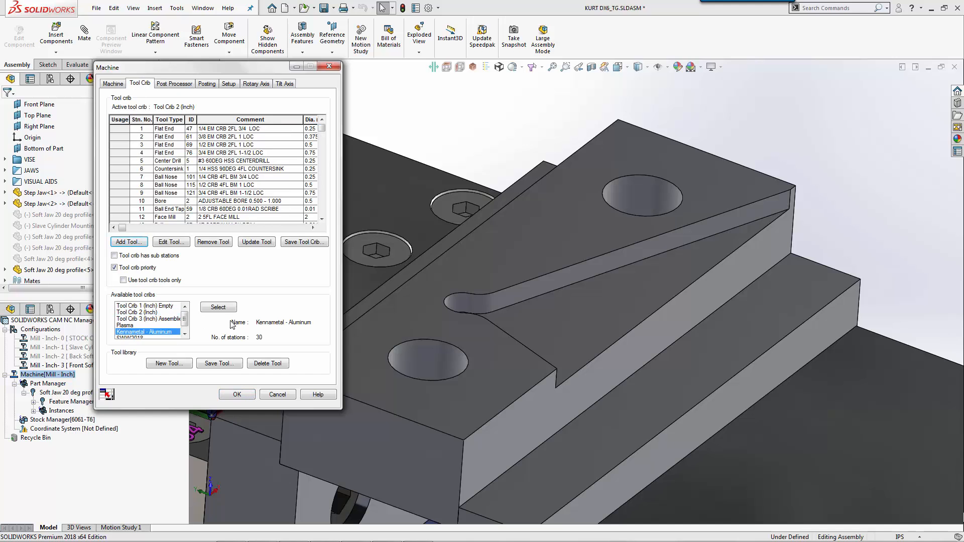
click(218, 307)
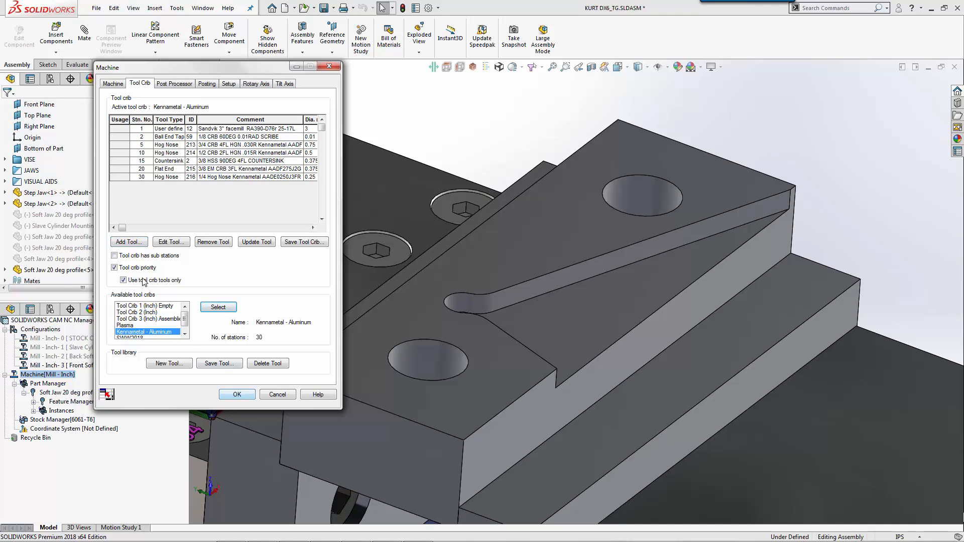
click(237, 394)
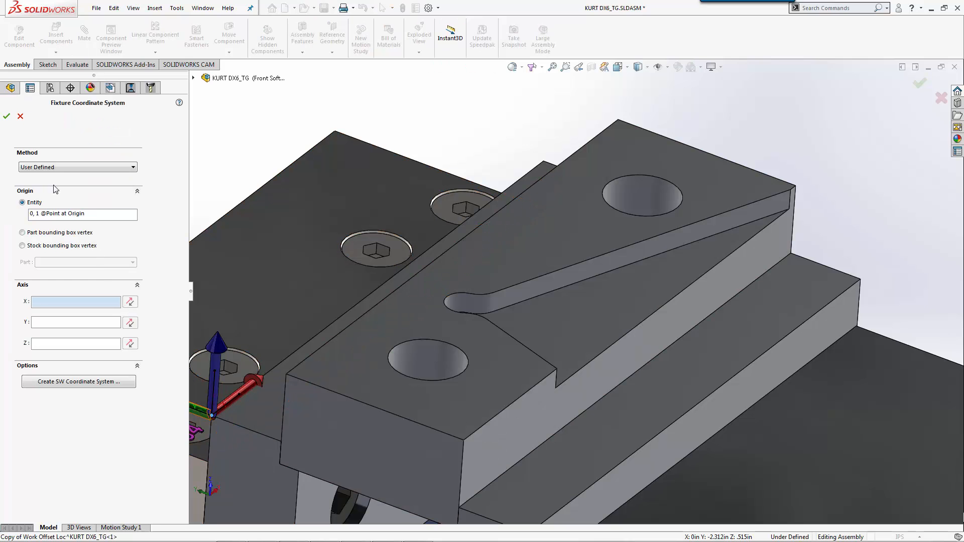
Step: Accept the fixture coordinate system, add Mill Part Setup1 on the top face and a rough corner slot feature
click(7, 117)
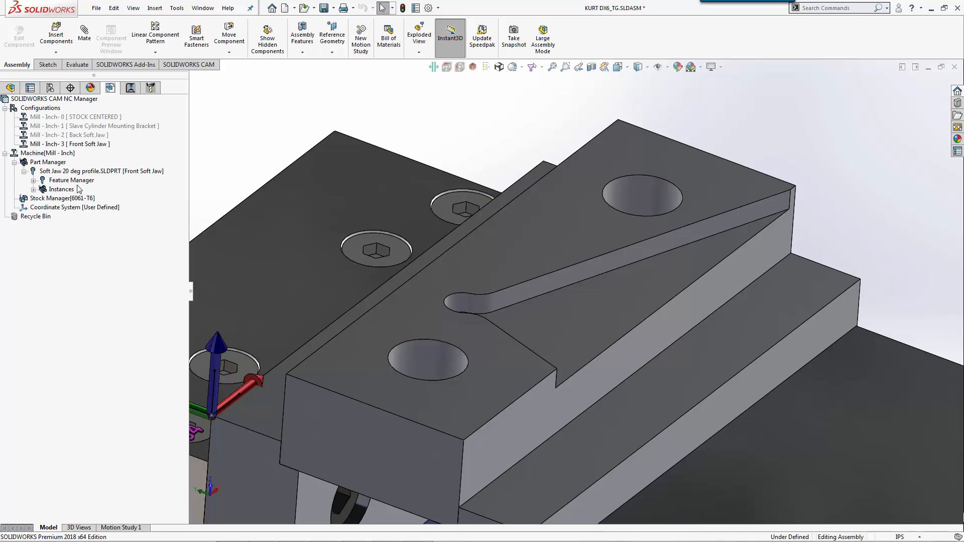
right_click(71, 180)
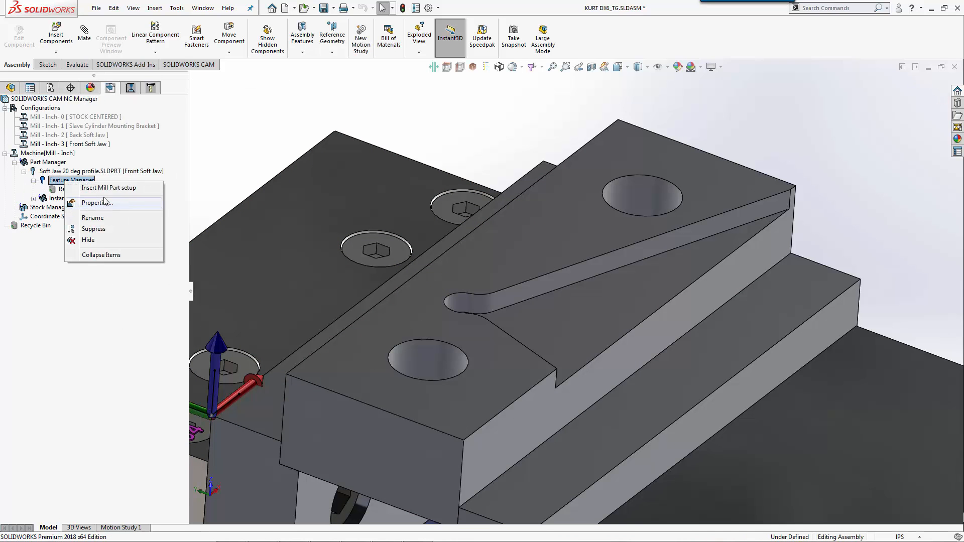
click(109, 188)
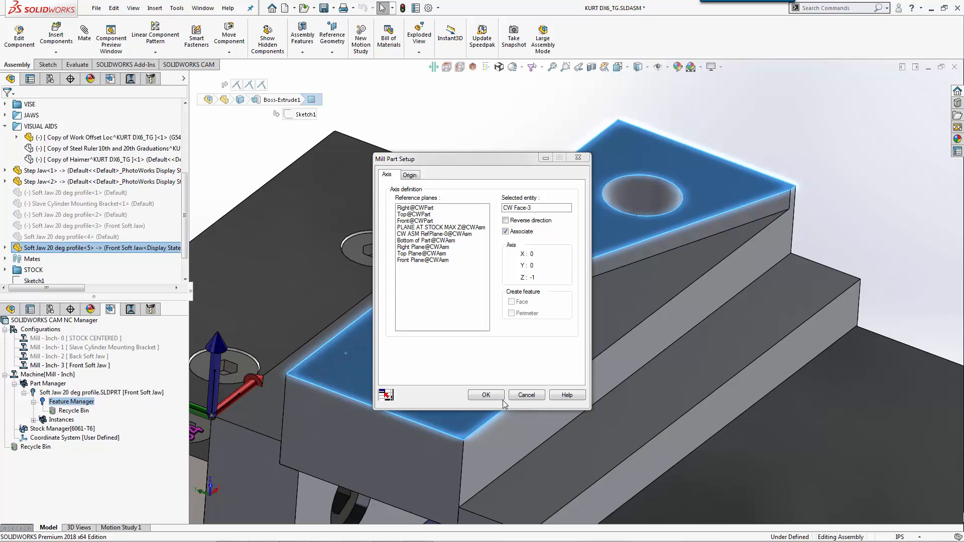
click(486, 395)
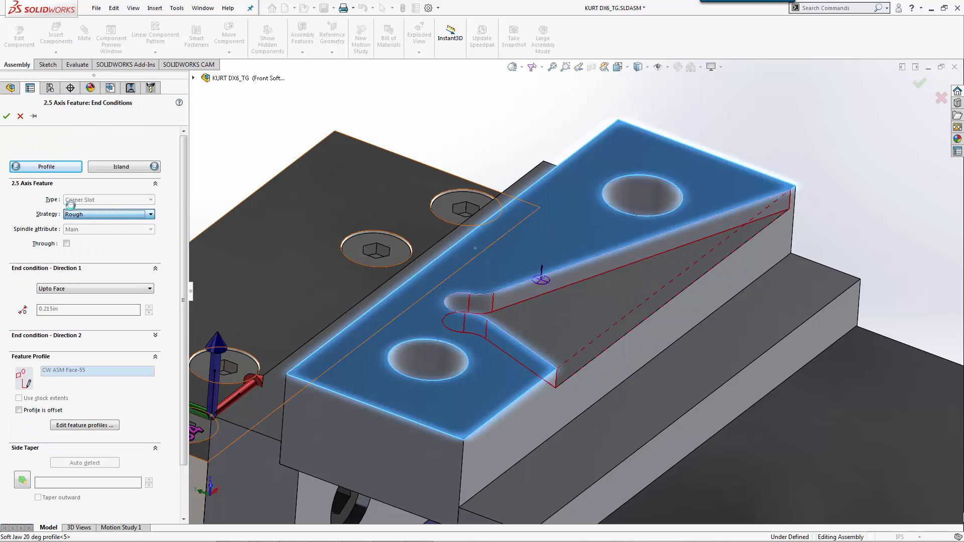
click(7, 117)
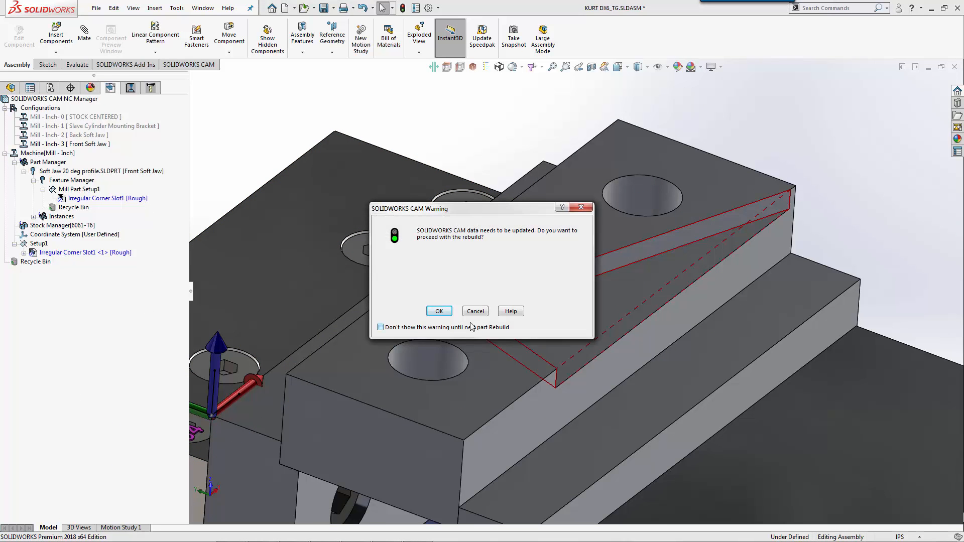
Step: Rebuild the CAM data, then generate the corner slot's operation plan and Rough Mill1 toolpath
click(439, 310)
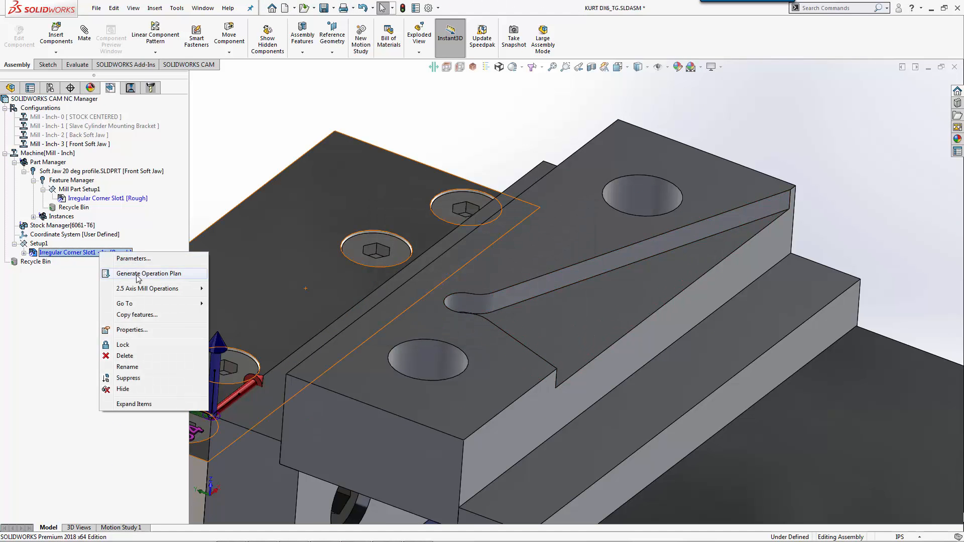
click(148, 273)
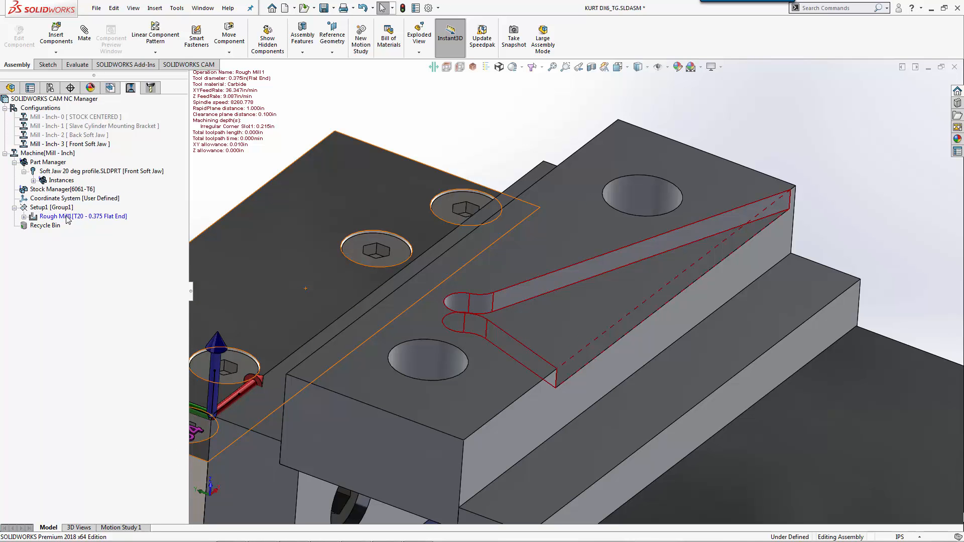
click(84, 215)
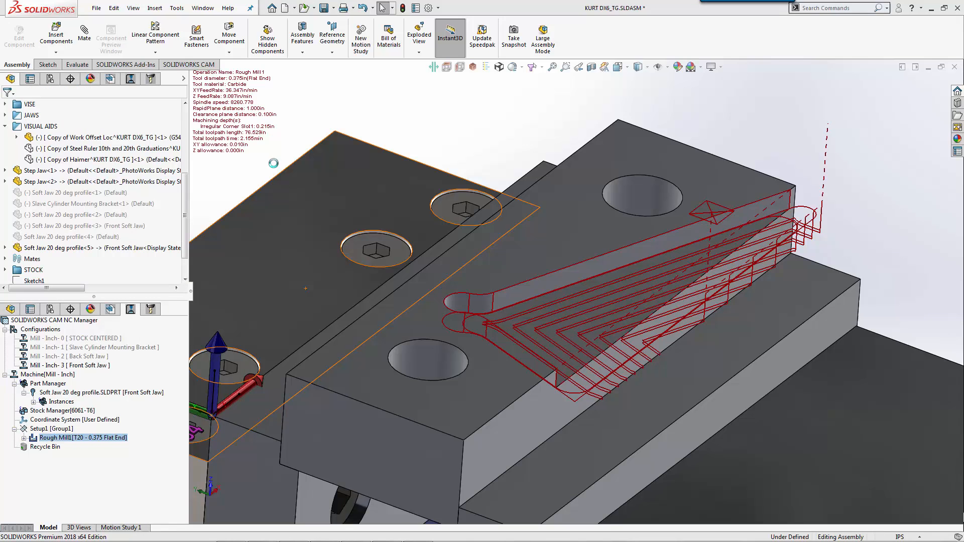
Step: Give Rough Mill1 zero side allowance and tool-defined feeds and speeds, then apply
double_click(55, 437)
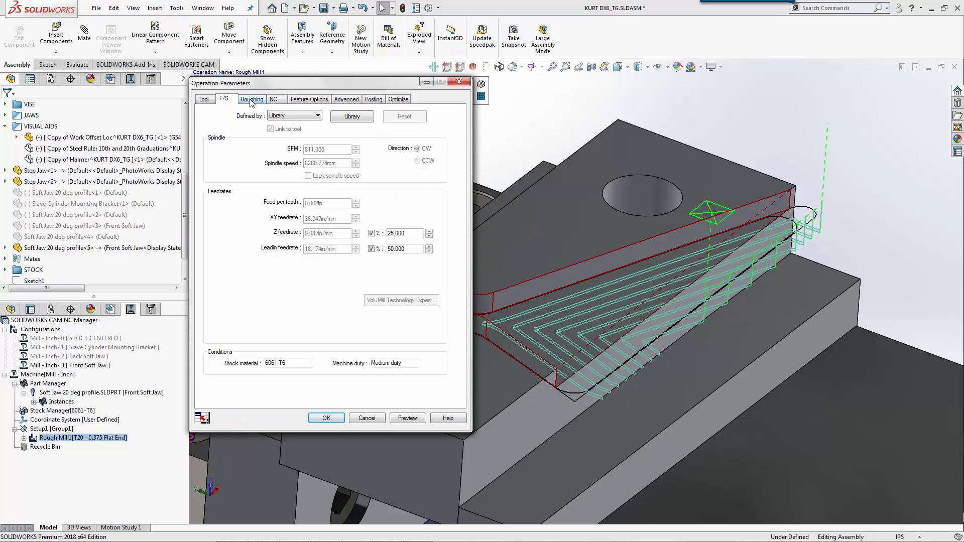
click(251, 99)
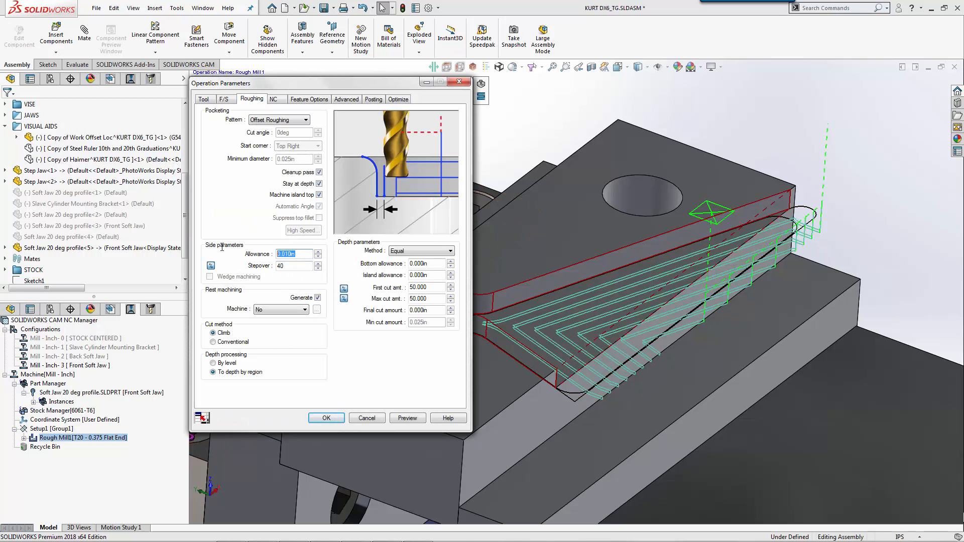
text(0)
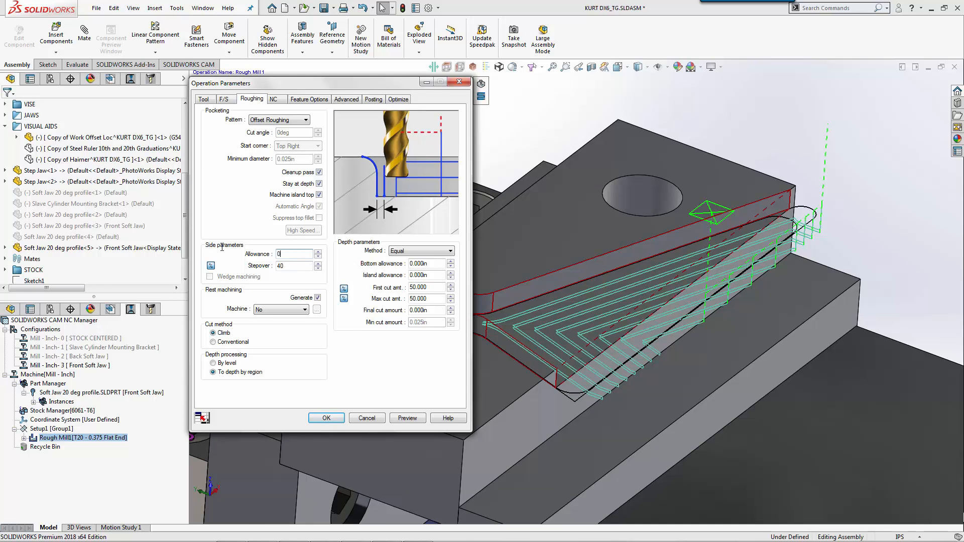
click(224, 99)
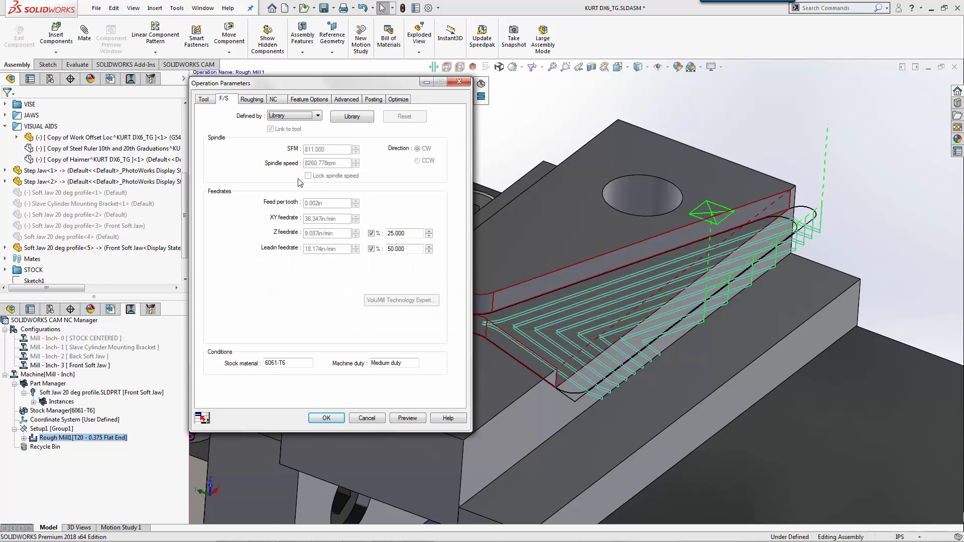
click(294, 116)
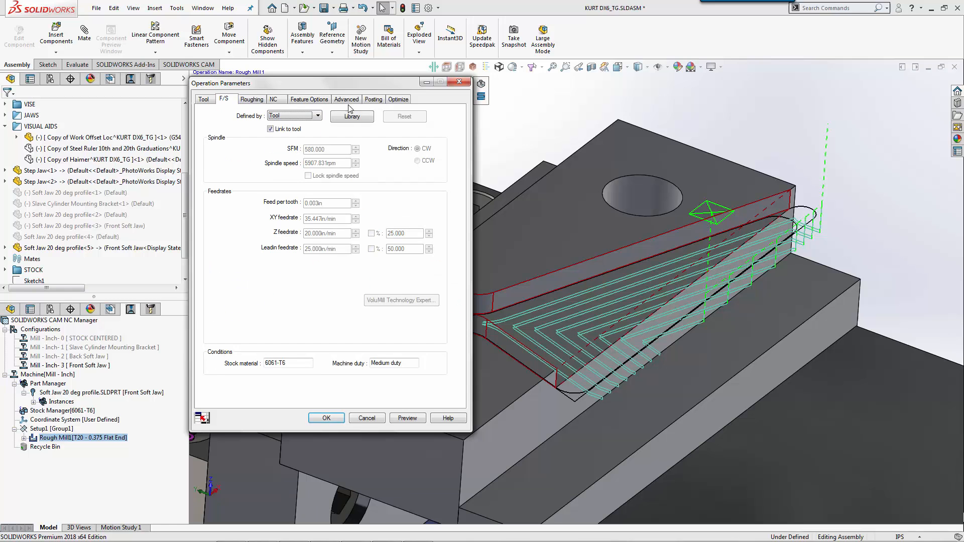
click(325, 418)
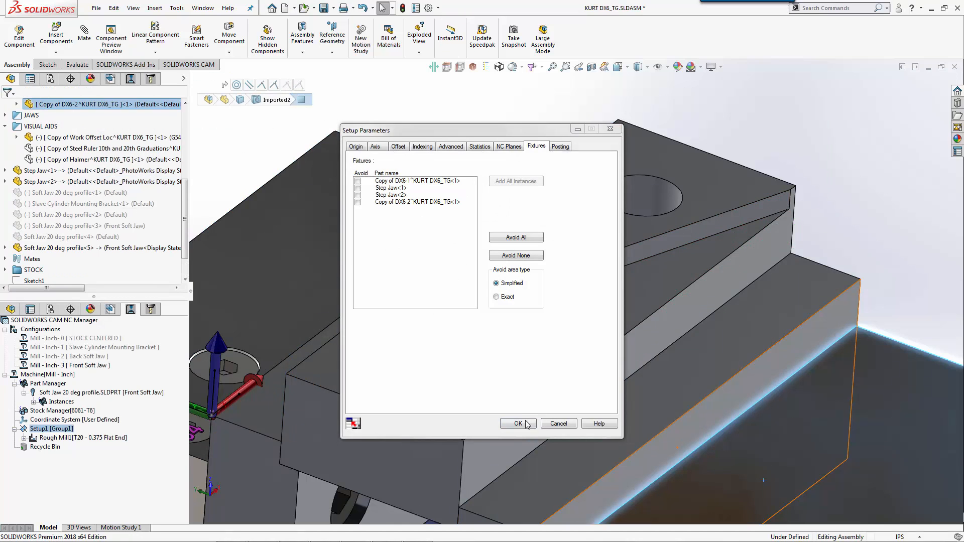
Step: Accept Setup1's fixture parameters for the Front Soft Jaw
click(517, 424)
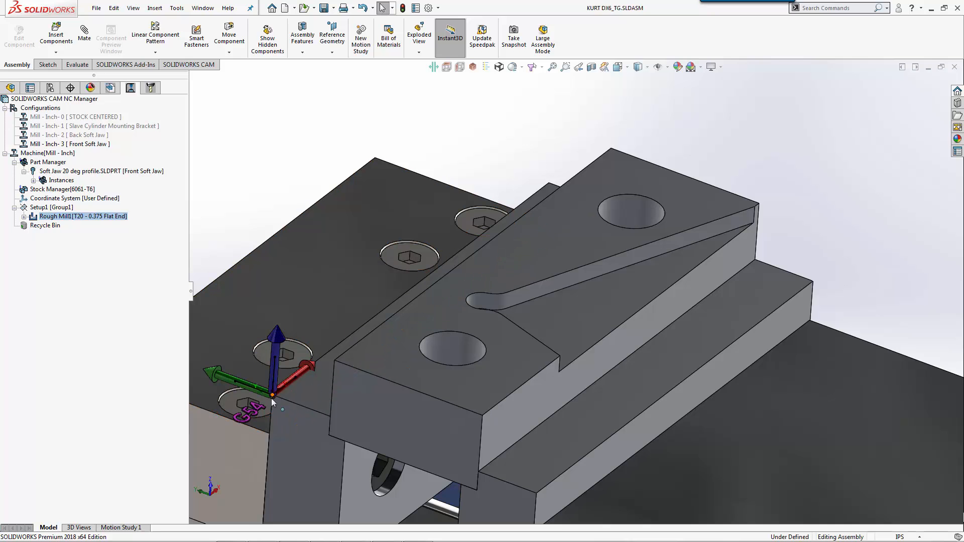
Step: View the Back Soft Jaw configuration, return to Front Soft Jaw and show Rough Mill1's toolpath
click(399, 399)
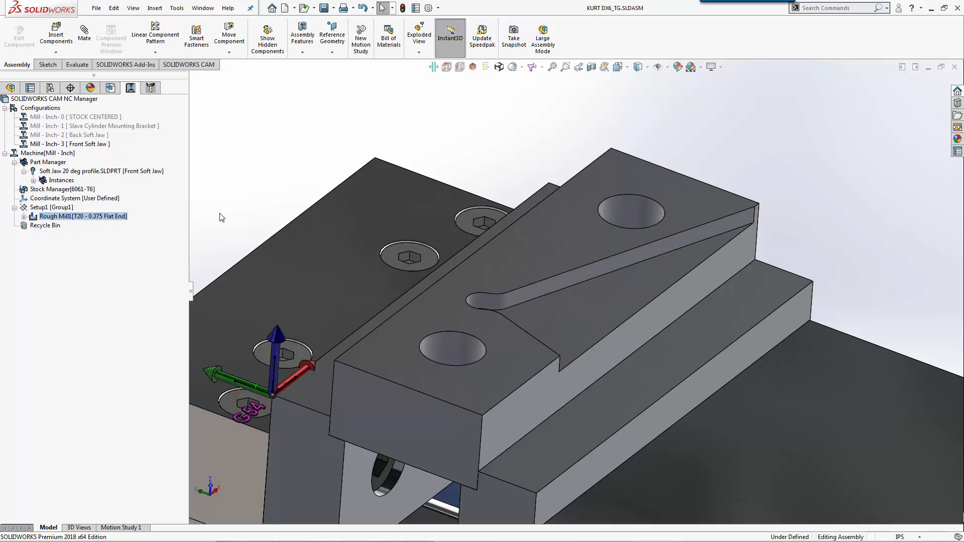
mouse_move(250, 178)
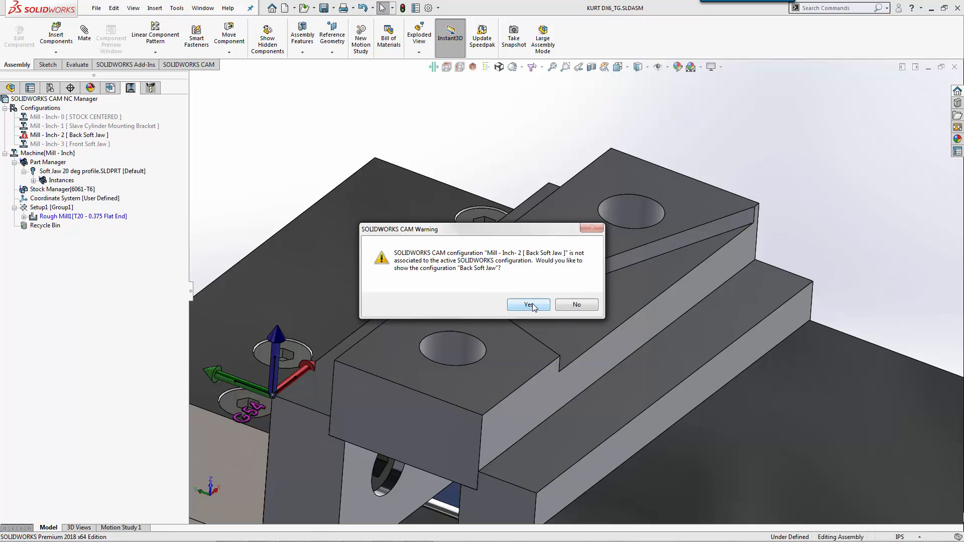
click(528, 304)
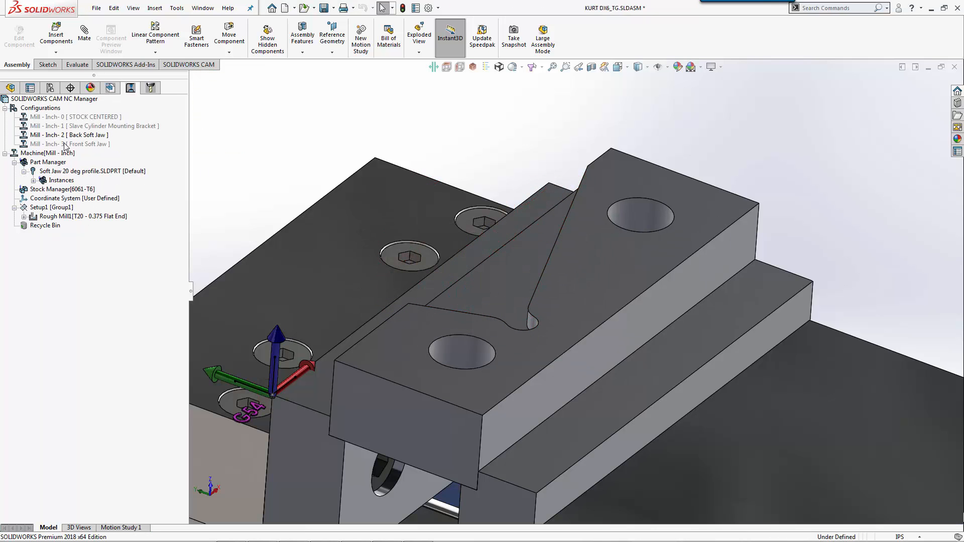
double_click(70, 144)
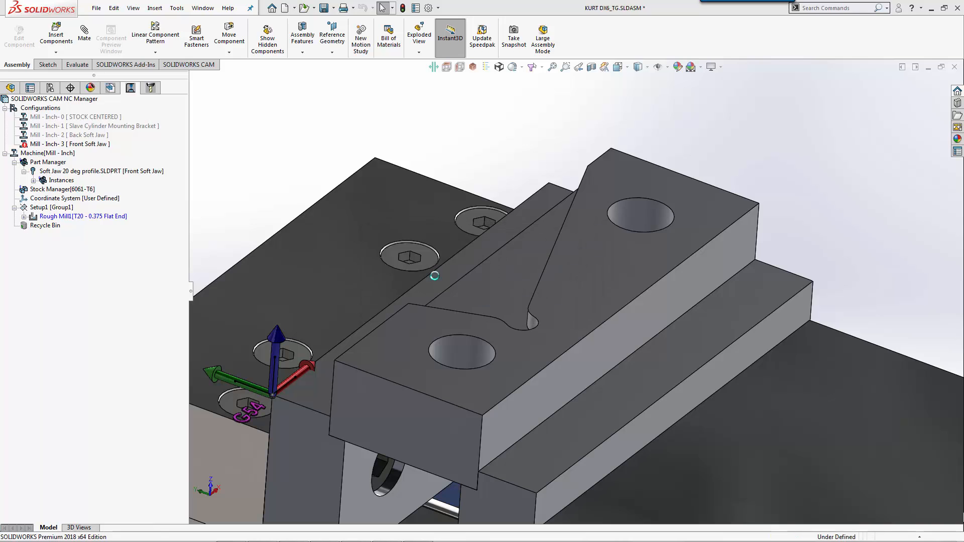
click(83, 216)
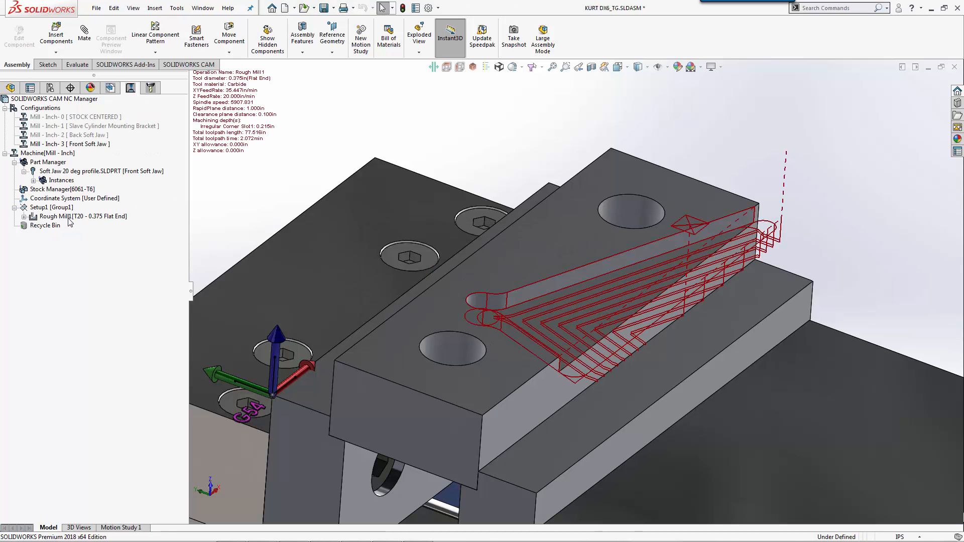